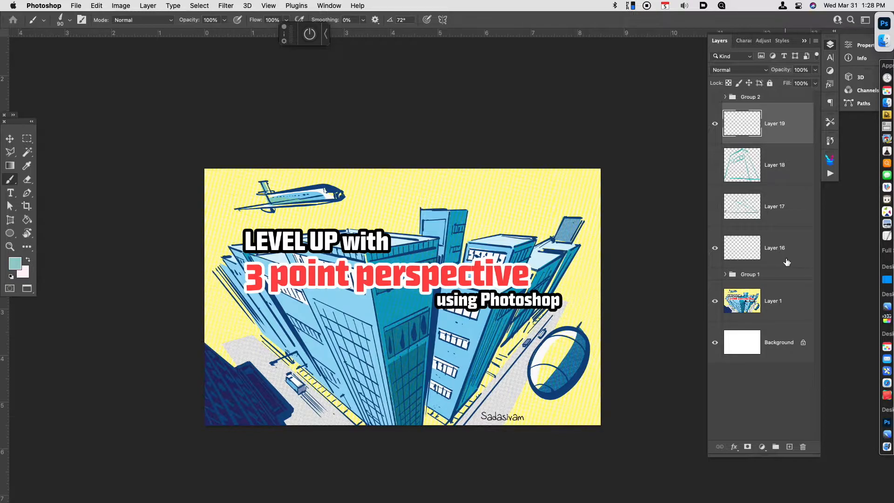
{"action": "mouse_move", "coordinate": [784, 264]}
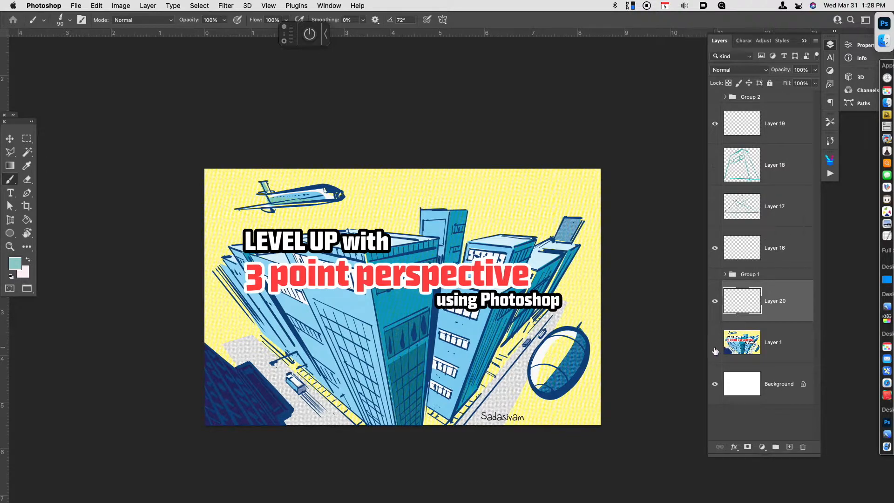
Step: Hide the cover layer, label VP2, and draw the horizon and VP3 connecting lines
{"action": "left_click", "coordinate": [715, 342]}
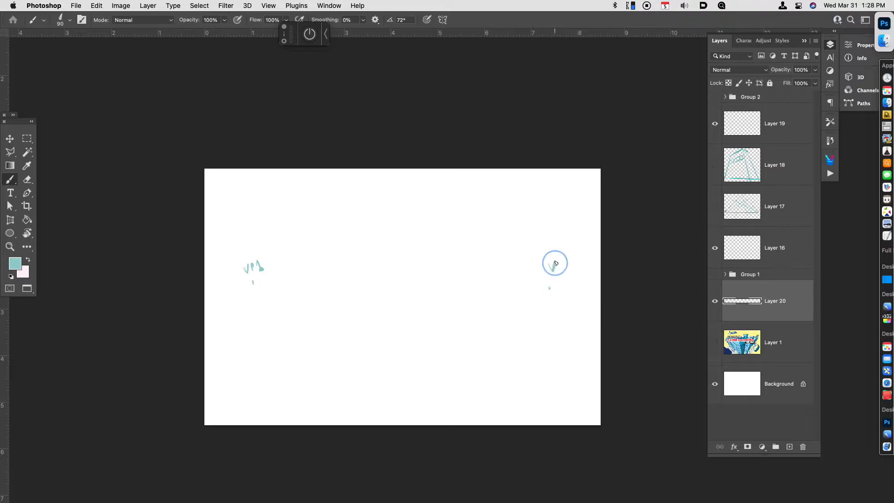
{"action": "left_click_drag", "start_coordinate": [552, 263], "coordinate": [576, 265]}
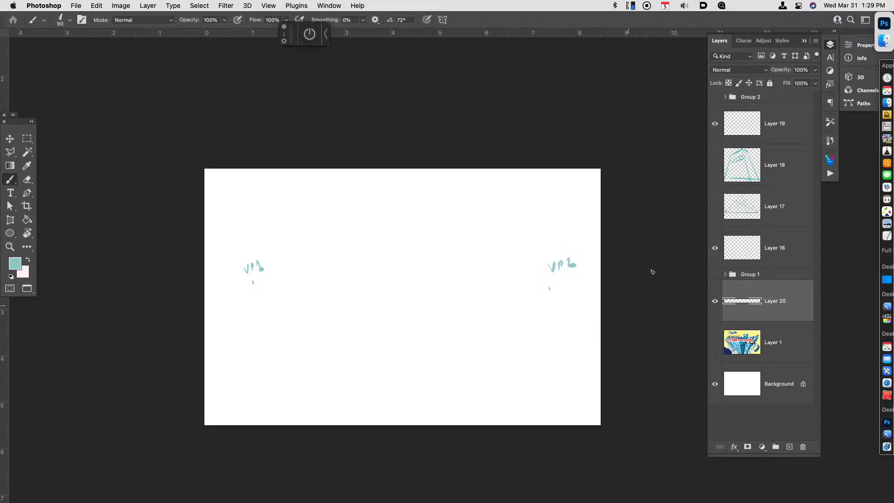
{"action": "left_click_drag", "start_coordinate": [252, 283], "coordinate": [550, 283]}
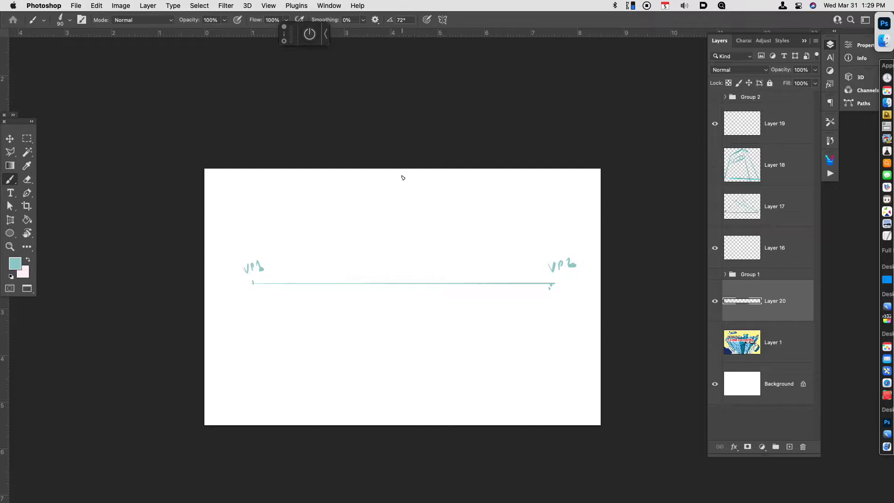
{"action": "mouse_move", "coordinate": [410, 180]}
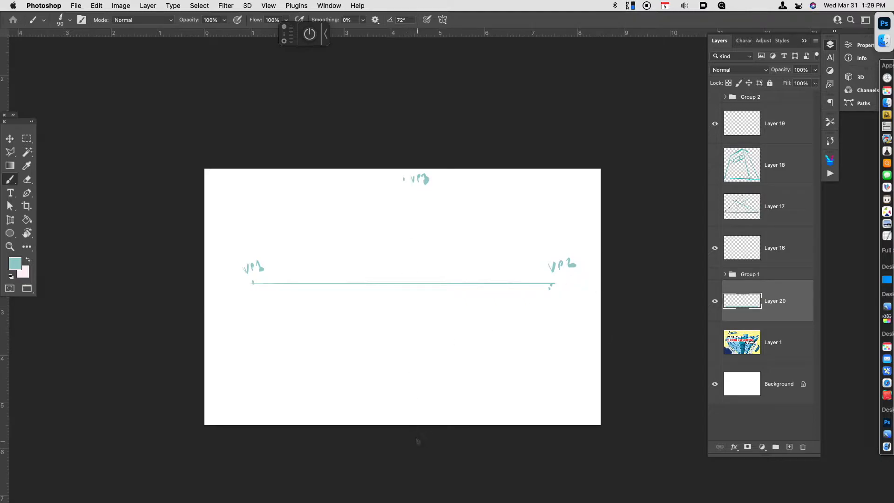
{"action": "mouse_move", "coordinate": [575, 299]}
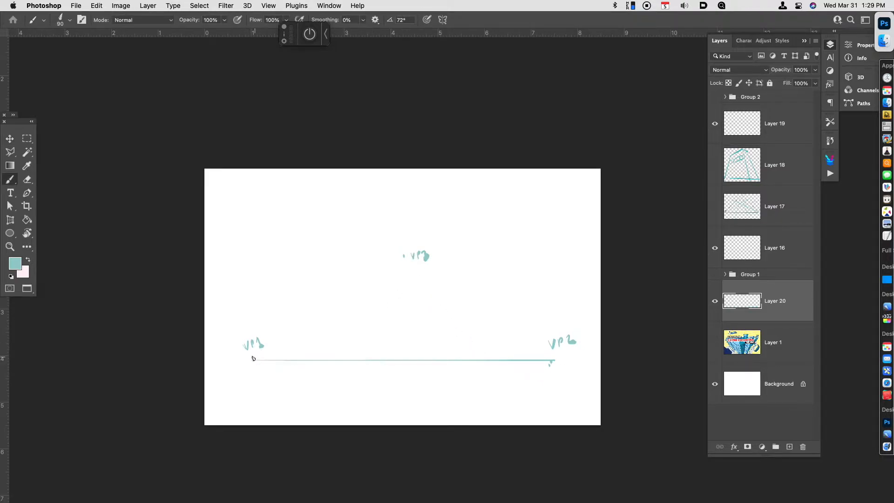
{"action": "left_click_drag", "start_coordinate": [252, 357], "coordinate": [403, 257]}
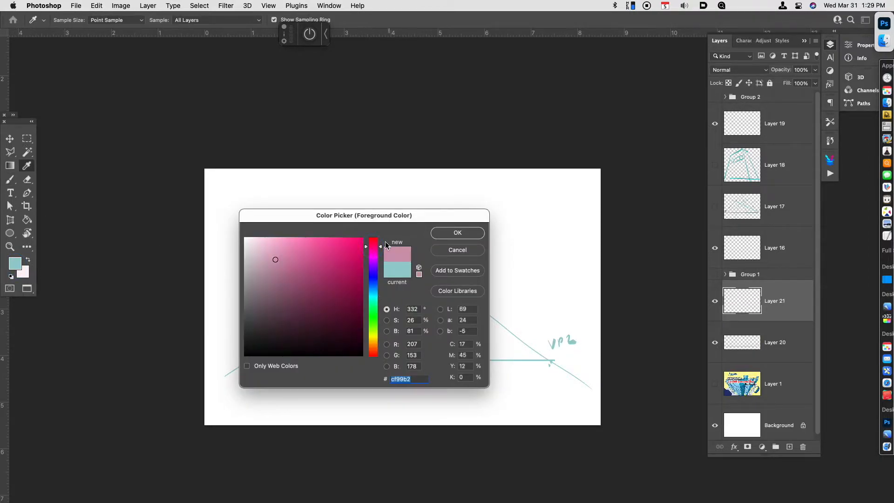
Step: Confirm pink, then brush rays fanning out from VP3 and VP1
{"action": "left_click", "coordinate": [457, 233]}
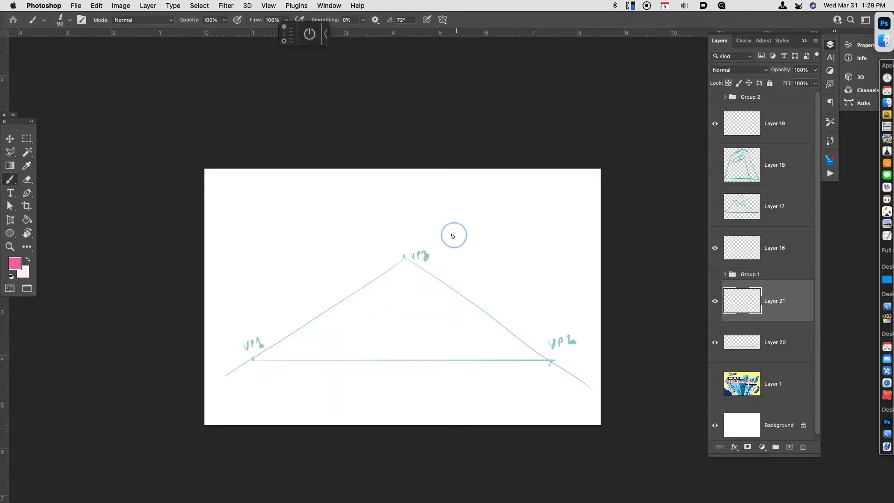
{"action": "left_click_drag", "start_coordinate": [404, 265], "coordinate": [359, 405]}
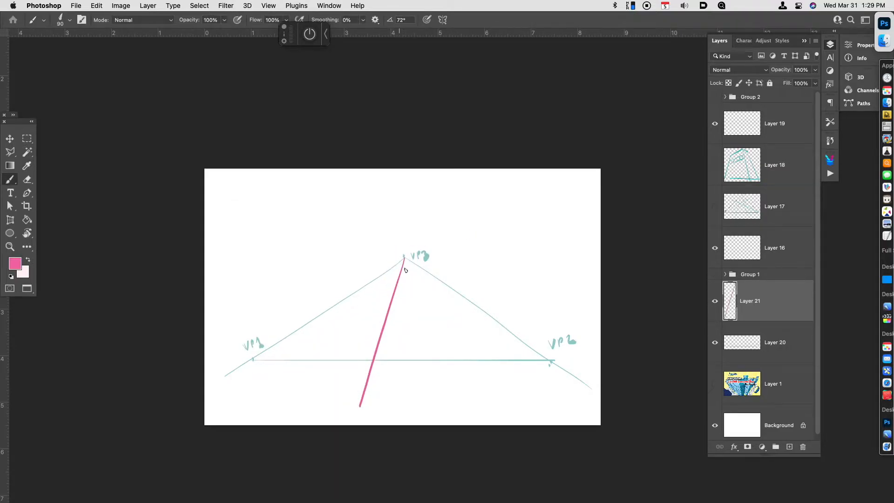
{"action": "left_click_drag", "start_coordinate": [404, 257], "coordinate": [432, 407]}
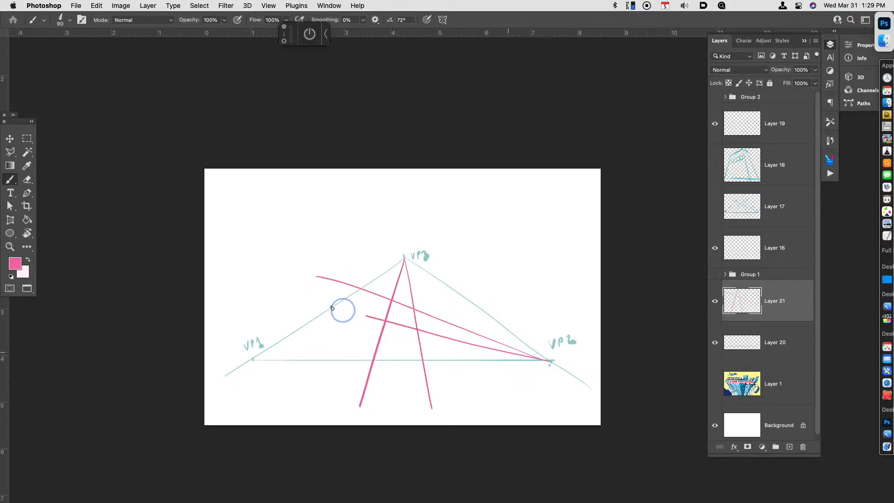
{"action": "left_click_drag", "start_coordinate": [331, 308], "coordinate": [252, 358]}
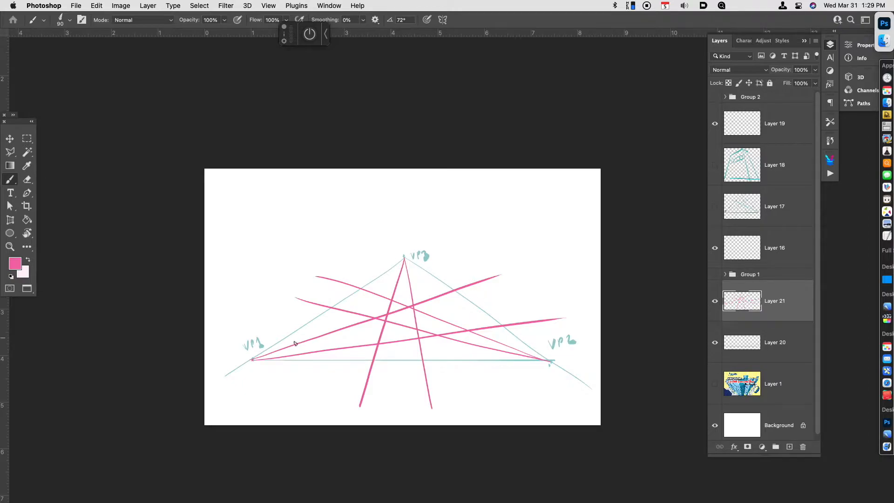
{"action": "mouse_move", "coordinate": [407, 252]}
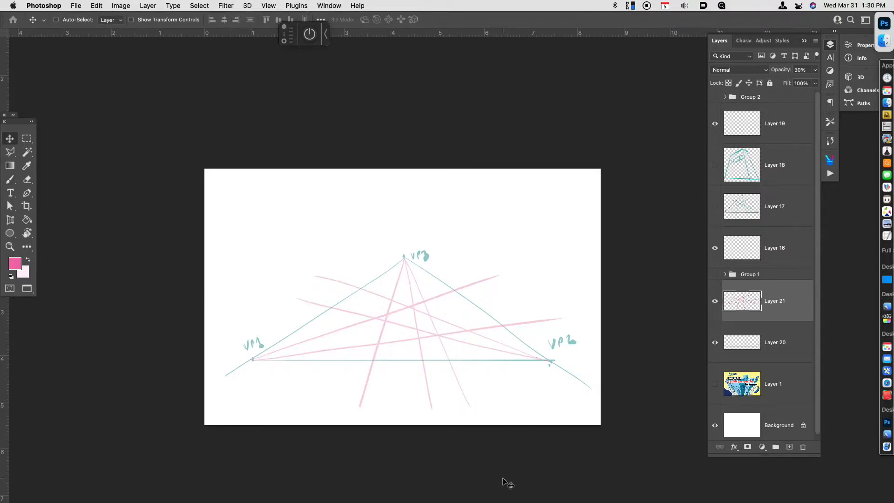
Step: On a new layer, brush the building's left vertical edge in dark magenta
{"action": "left_click", "coordinate": [15, 262]}
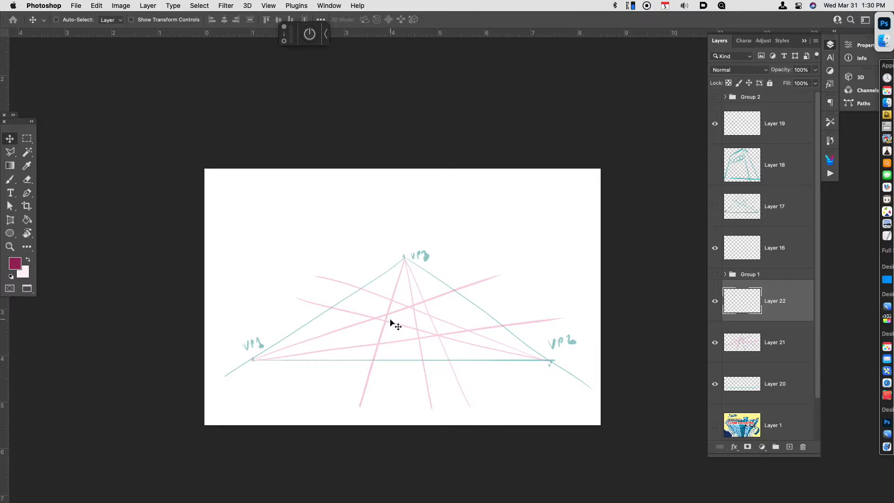
{"action": "left_click", "coordinate": [9, 179]}
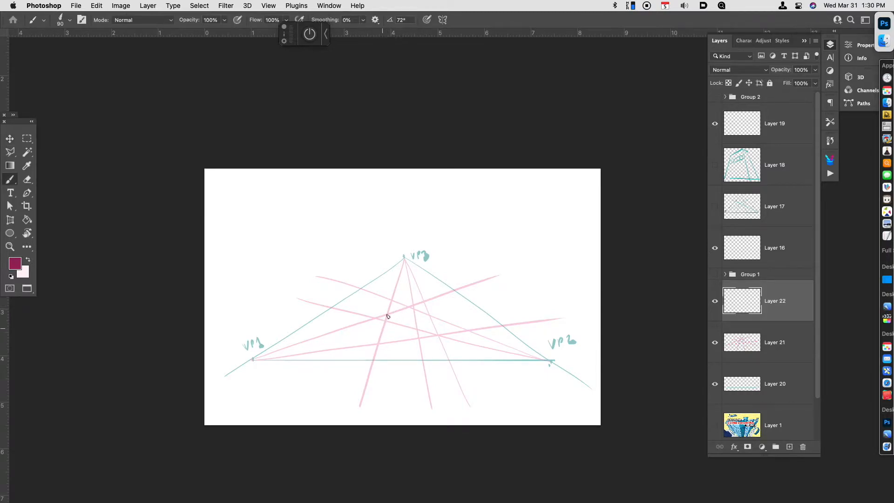
{"action": "key", "text": "cmd+z"}
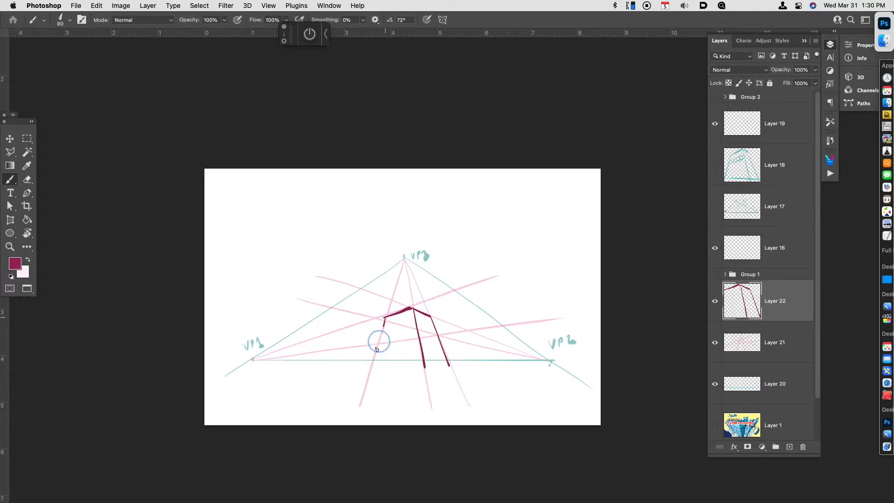
{"action": "left_click_drag", "start_coordinate": [370, 359], "coordinate": [433, 362]}
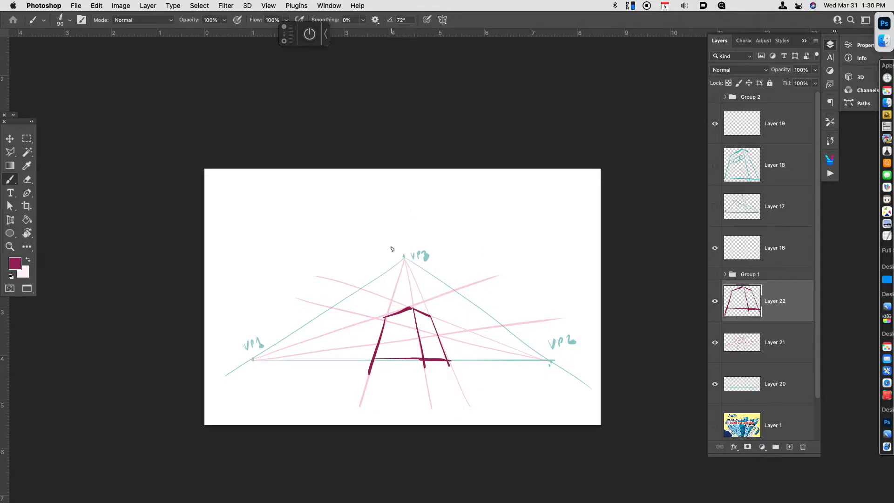
{"action": "mouse_move", "coordinate": [422, 246]}
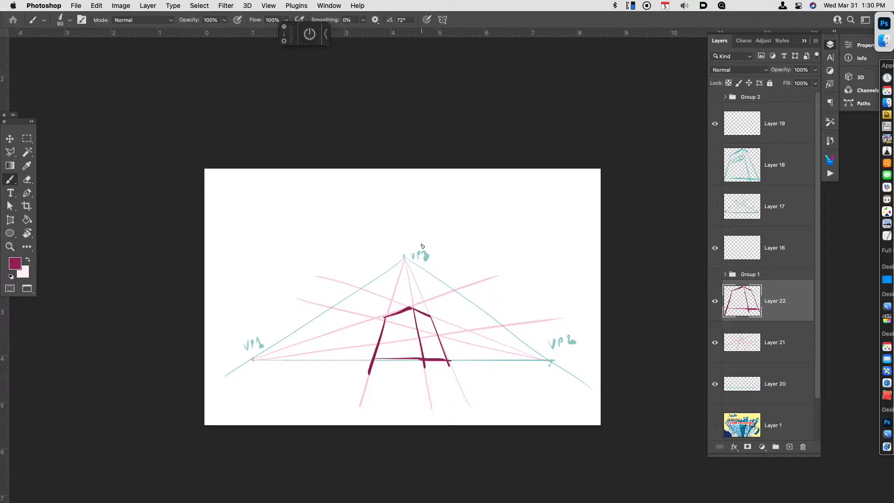
{"action": "mouse_move", "coordinate": [407, 192]}
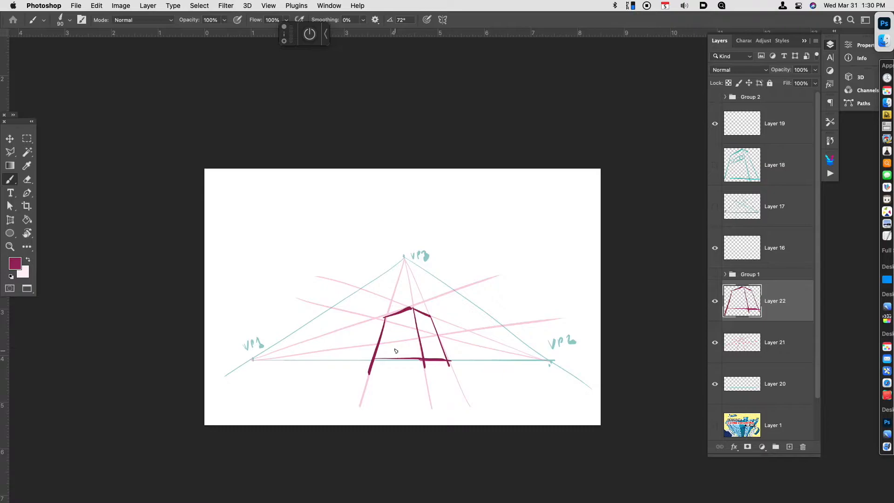
{"action": "mouse_move", "coordinate": [413, 486]}
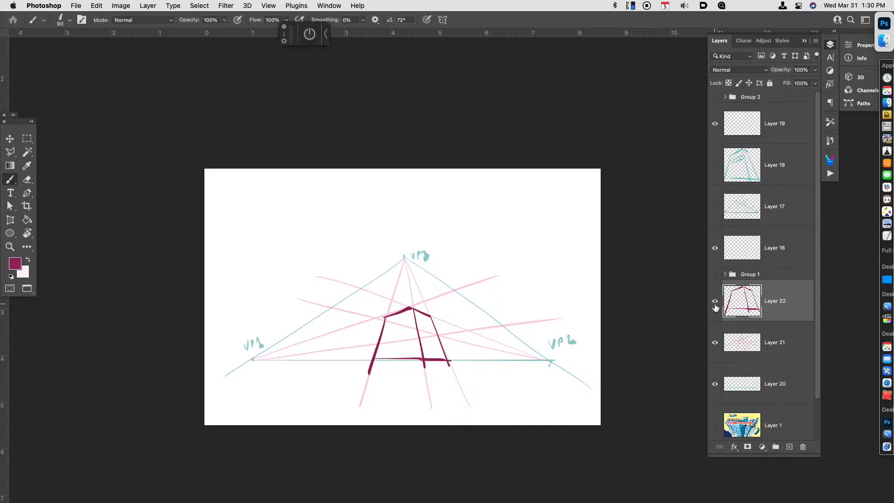
{"action": "mouse_move", "coordinate": [716, 310]}
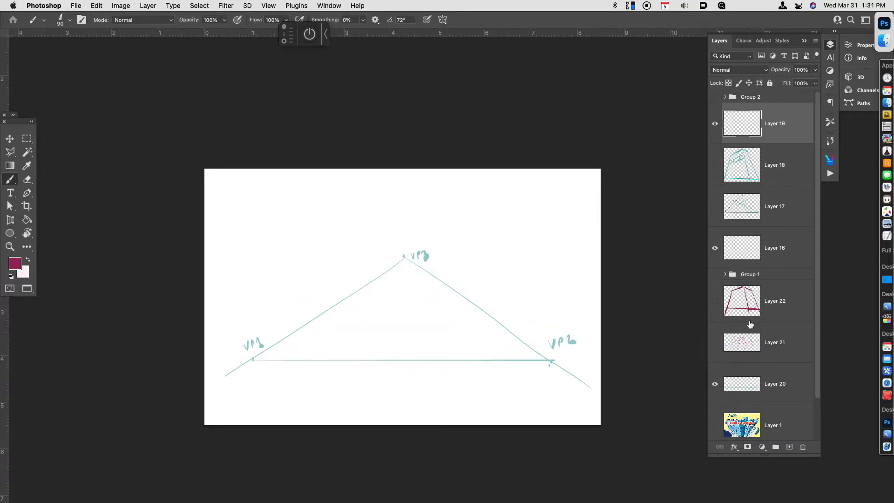
Step: Hide the teal sketch layer, turn on the perspective overlay, and open its settings
{"action": "left_click", "coordinate": [715, 123]}
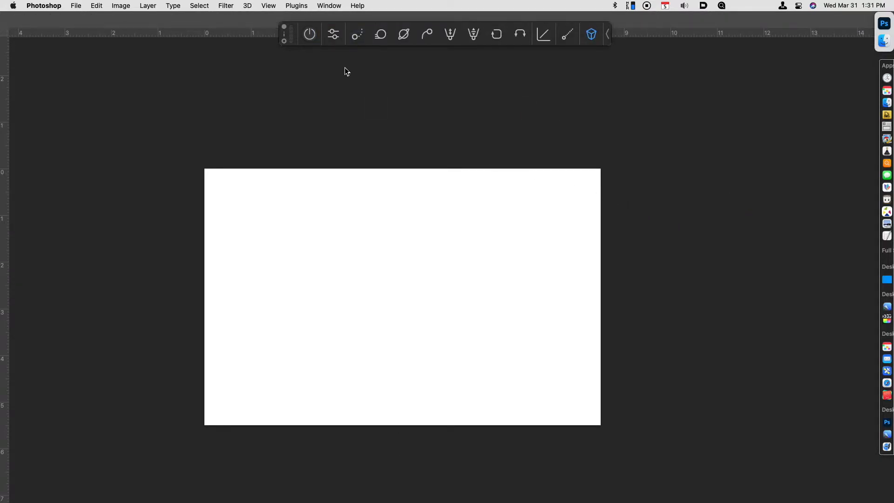
{"action": "left_click", "coordinate": [309, 33]}
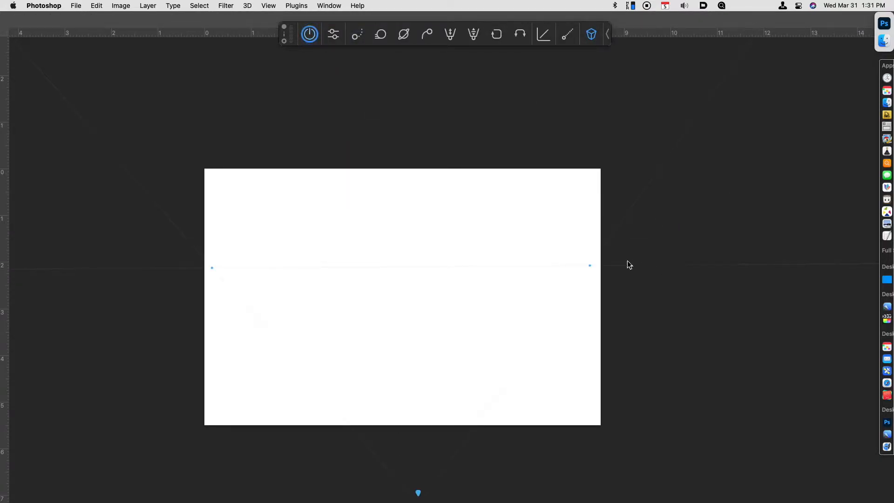
{"action": "mouse_move", "coordinate": [609, 269]}
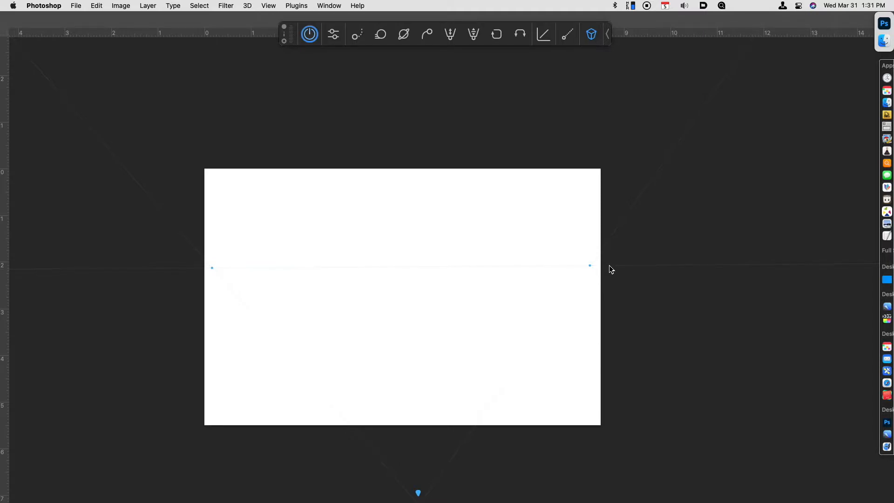
{"action": "mouse_move", "coordinate": [611, 269]}
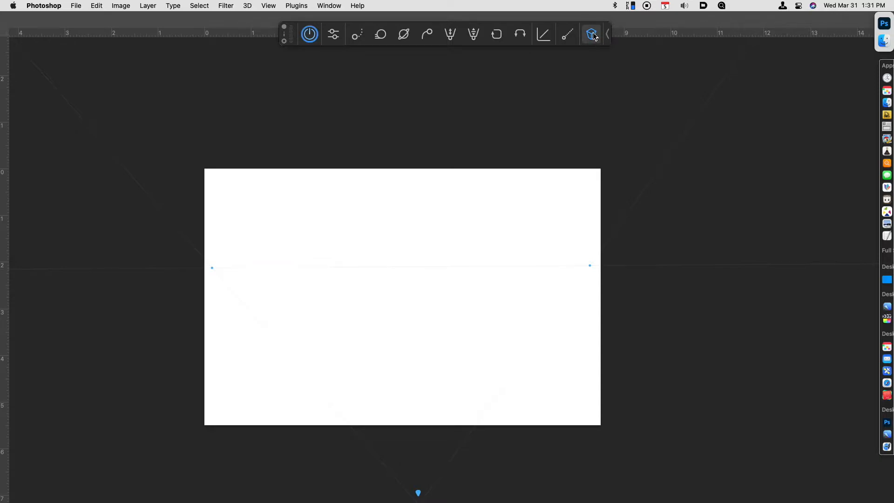
{"action": "mouse_move", "coordinate": [590, 34]}
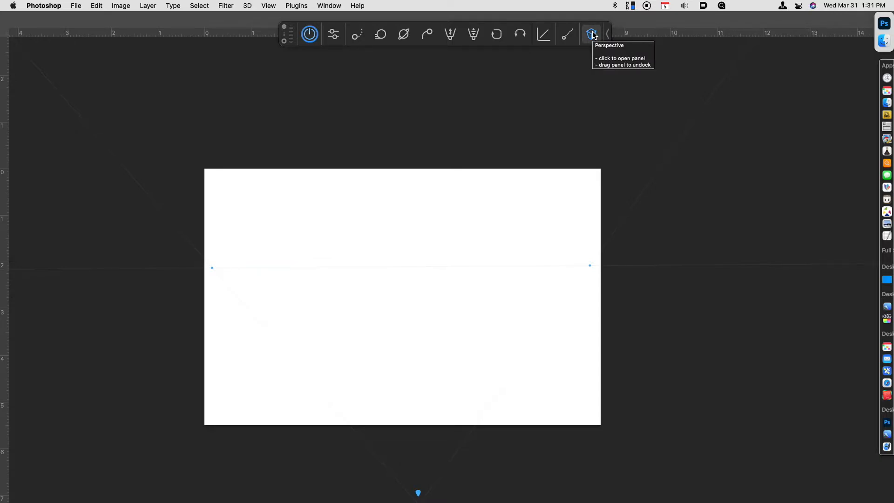
{"action": "left_click", "coordinate": [591, 34]}
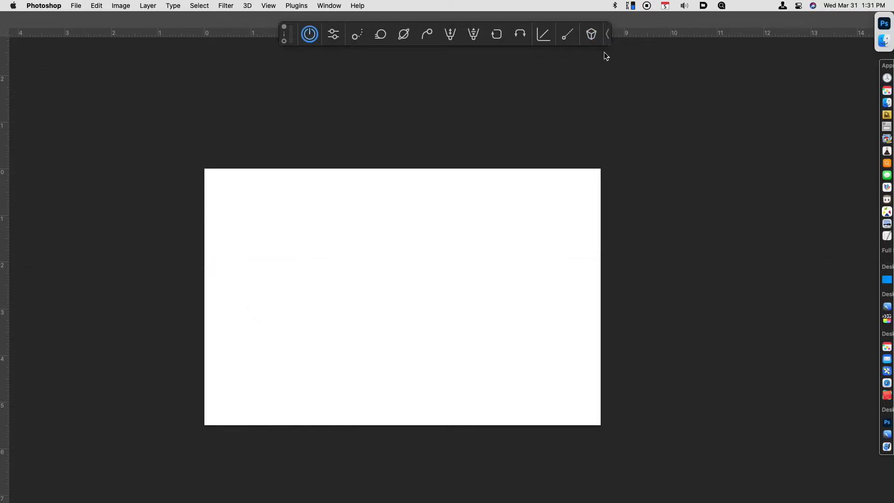
{"action": "left_click", "coordinate": [591, 34]}
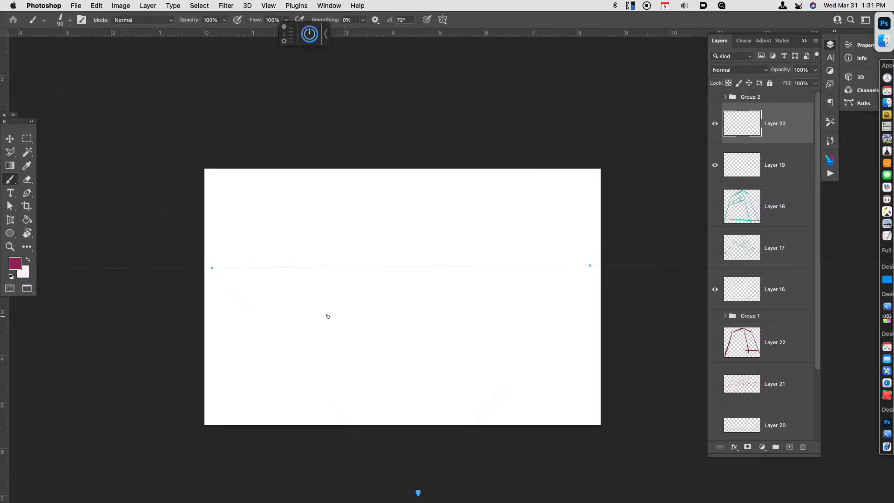
{"action": "mouse_move", "coordinate": [459, 449]}
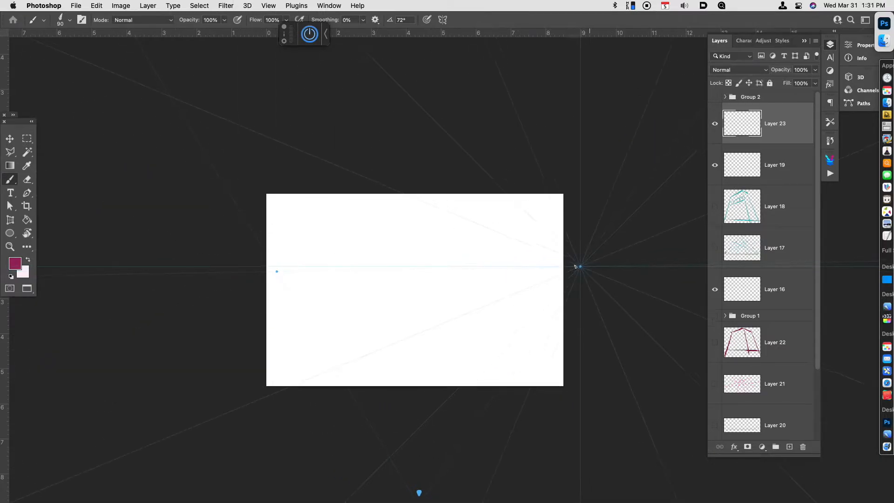
Step: Reposition the grid's vanishing points, zoom in, and pan so the horizon sits higher
{"action": "left_click_drag", "start_coordinate": [581, 267], "coordinate": [554, 272]}
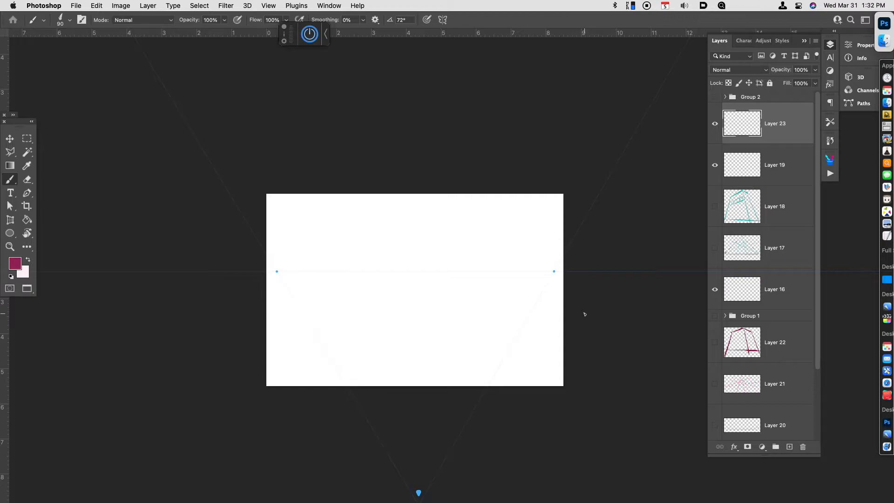
{"action": "key", "text": "cmd+="}
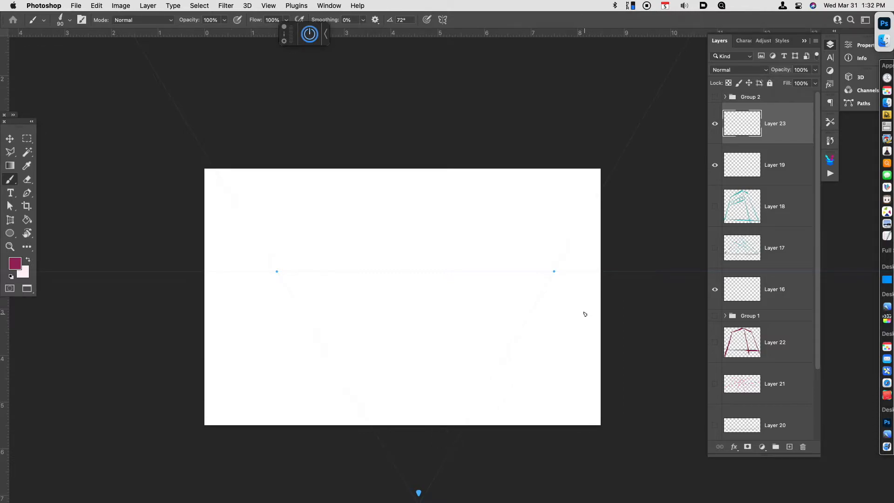
{"action": "left_click_drag", "start_coordinate": [553, 271], "coordinate": [582, 271]}
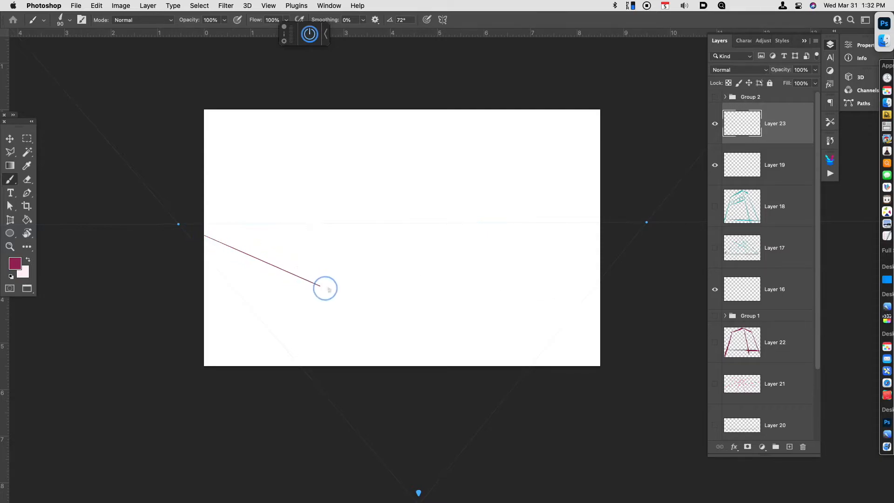
Step: Draw straight magenta rays toward the left and right vanishing points, undoing bad strokes
{"action": "left_click_drag", "start_coordinate": [325, 288], "coordinate": [582, 242]}
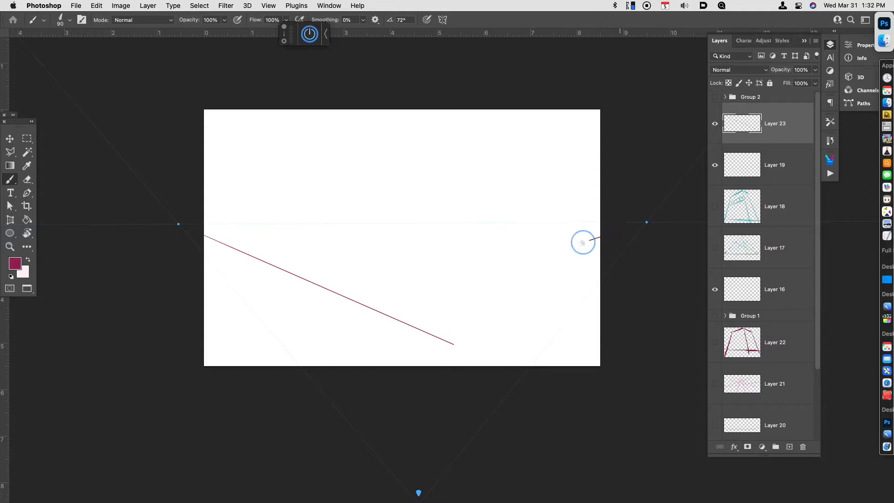
{"action": "left_click_drag", "start_coordinate": [333, 322], "coordinate": [582, 242]}
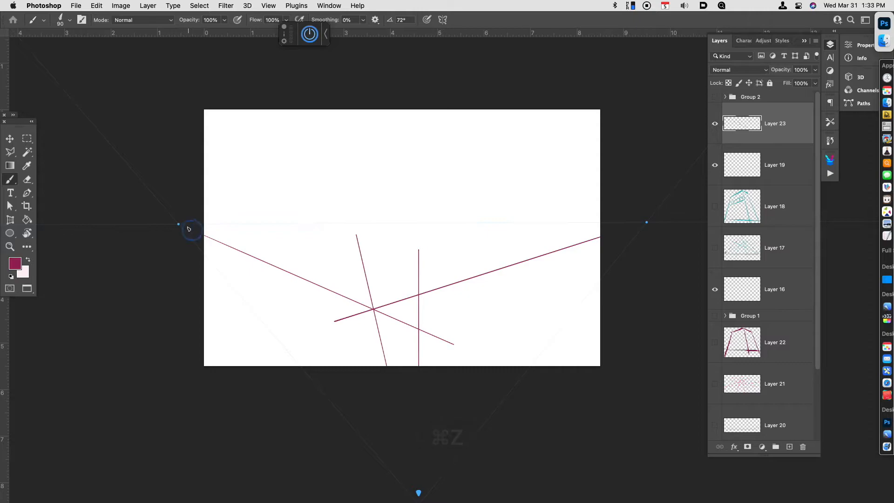
{"action": "key", "text": "cmd+z"}
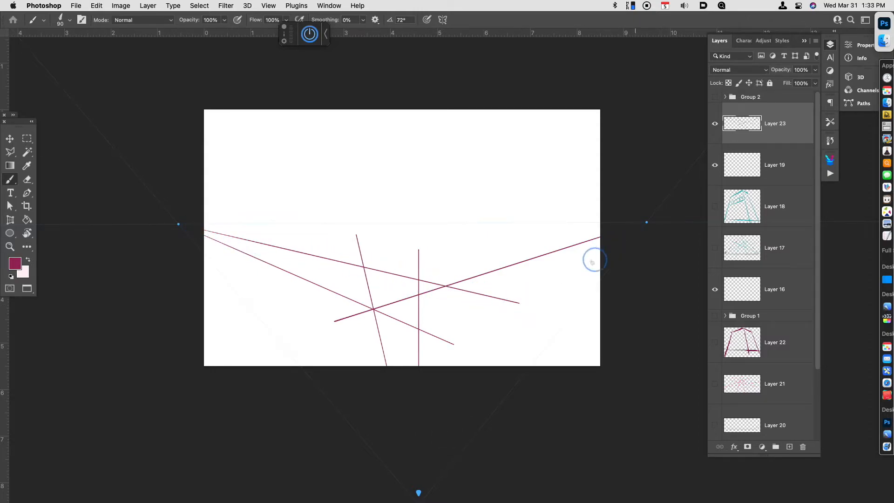
{"action": "left_click_drag", "start_coordinate": [470, 347], "coordinate": [599, 260]}
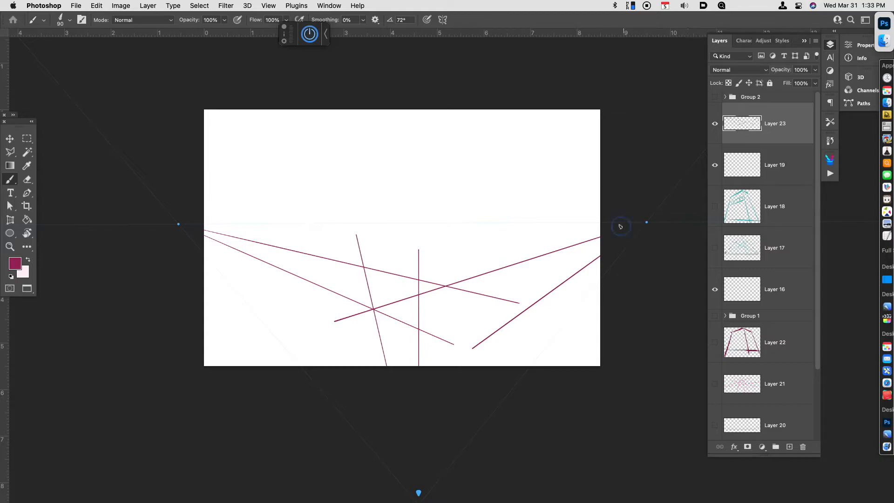
{"action": "left_click_drag", "start_coordinate": [621, 226], "coordinate": [266, 278]}
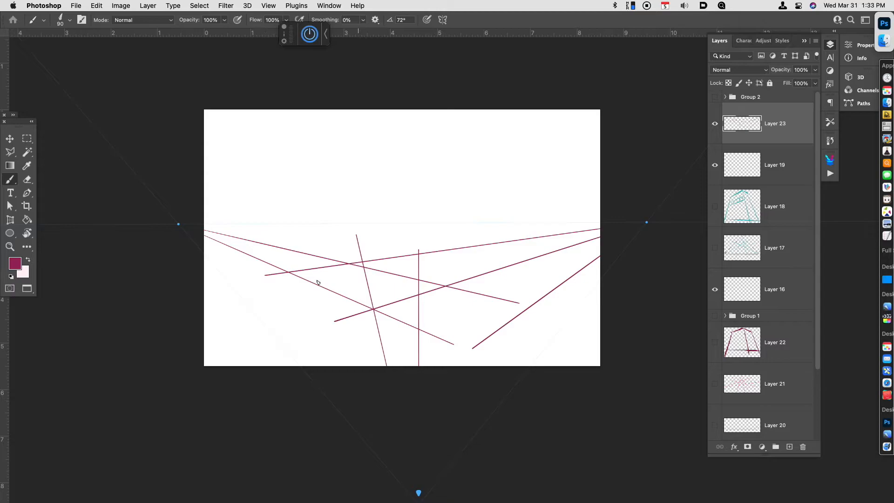
{"action": "mouse_move", "coordinate": [404, 469]}
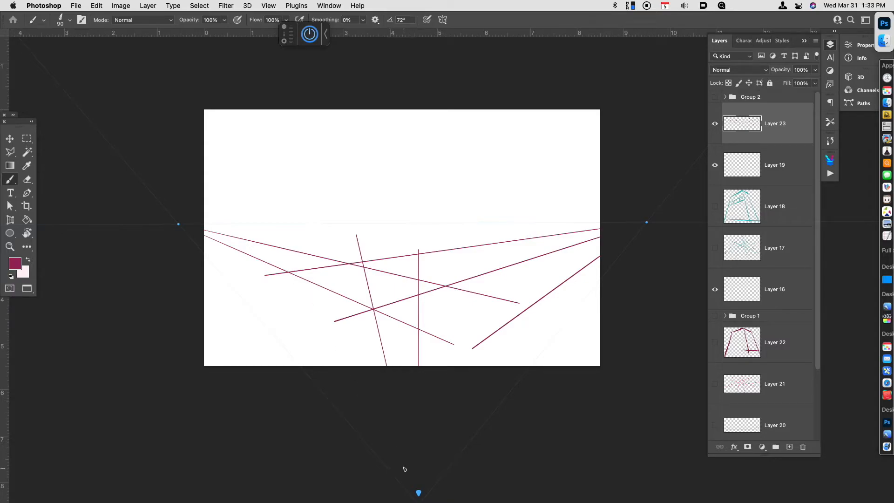
{"action": "key", "text": "cmd+z"}
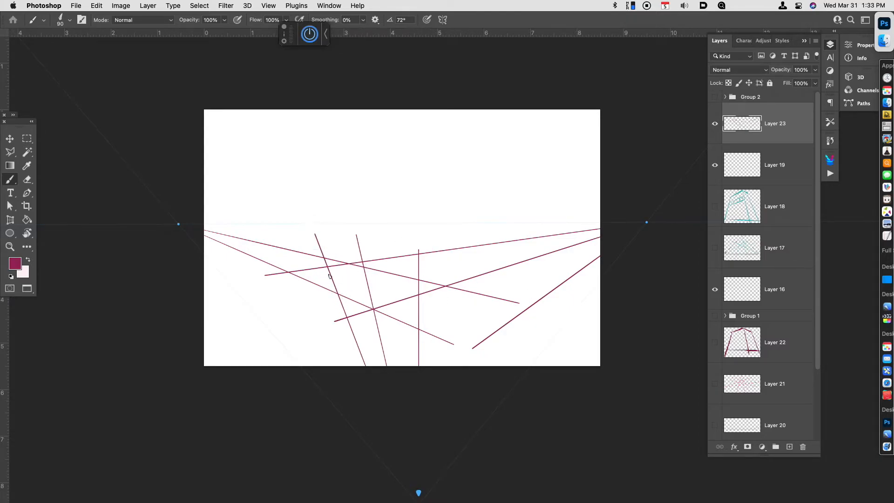
{"action": "mouse_move", "coordinate": [326, 247]}
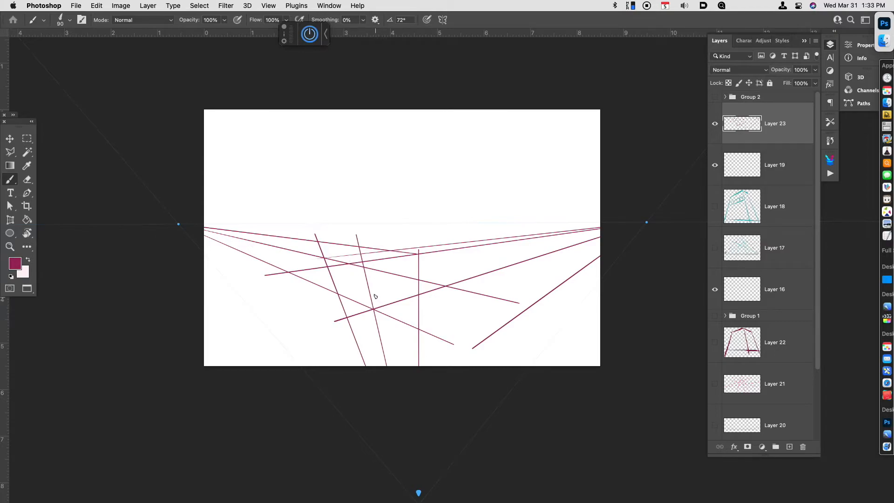
{"action": "left_click", "coordinate": [10, 139]}
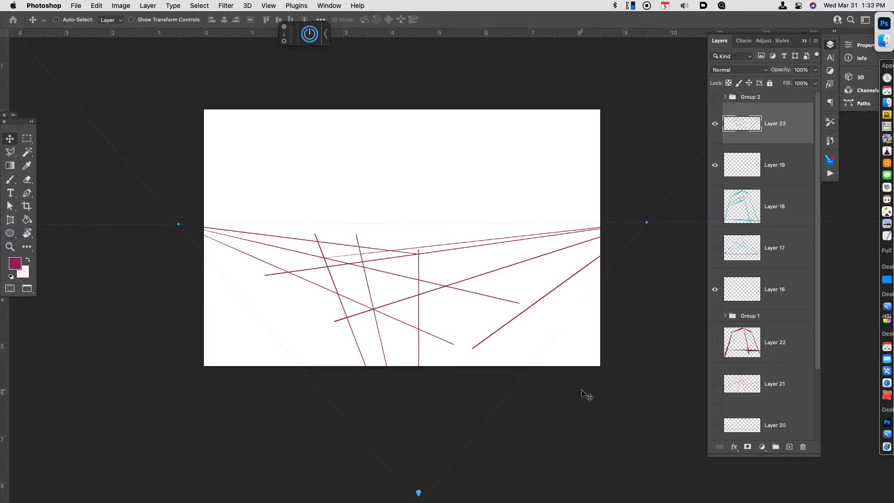
Step: Fade the guide rays and sketch the tall building's edges and top, retrying strokes
{"action": "key", "text": "cmd+alt+shift+n"}
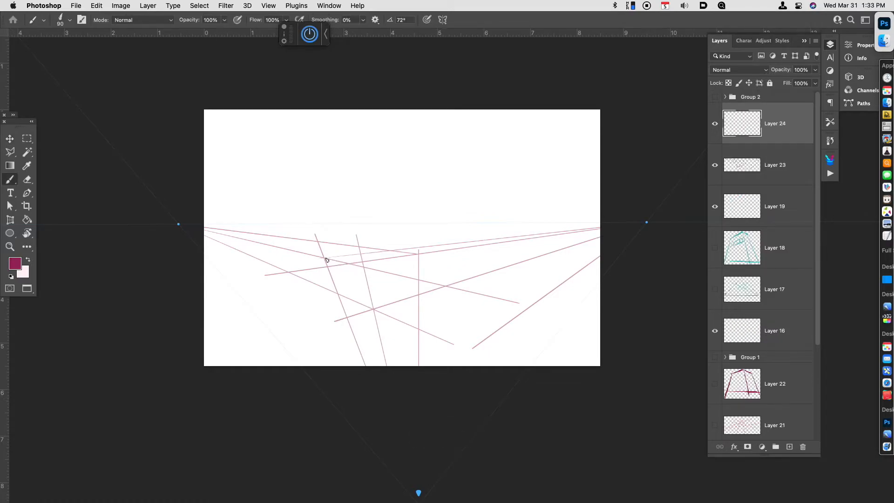
{"action": "left_click_drag", "start_coordinate": [325, 259], "coordinate": [365, 362]}
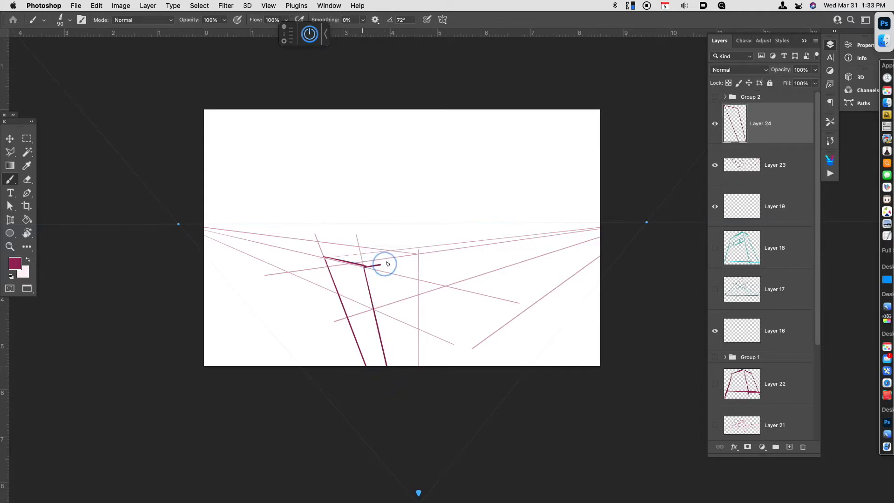
{"action": "key", "text": "cmd+z"}
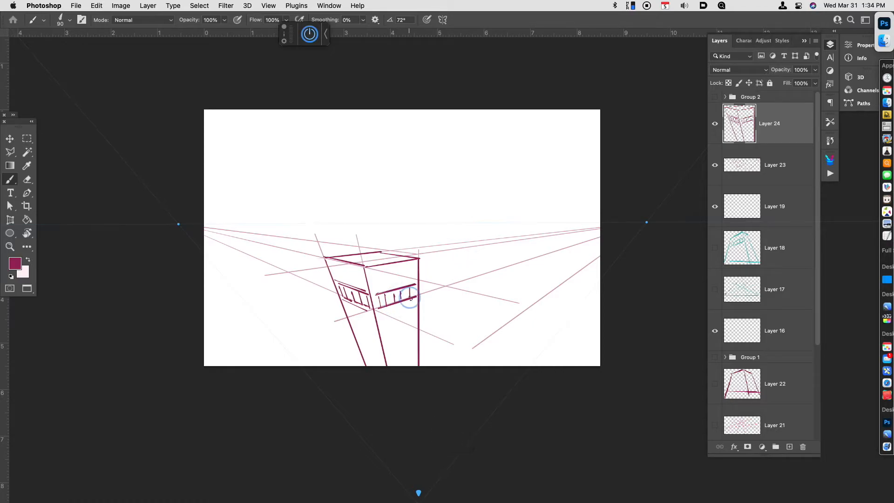
{"action": "key", "text": "cmd+z"}
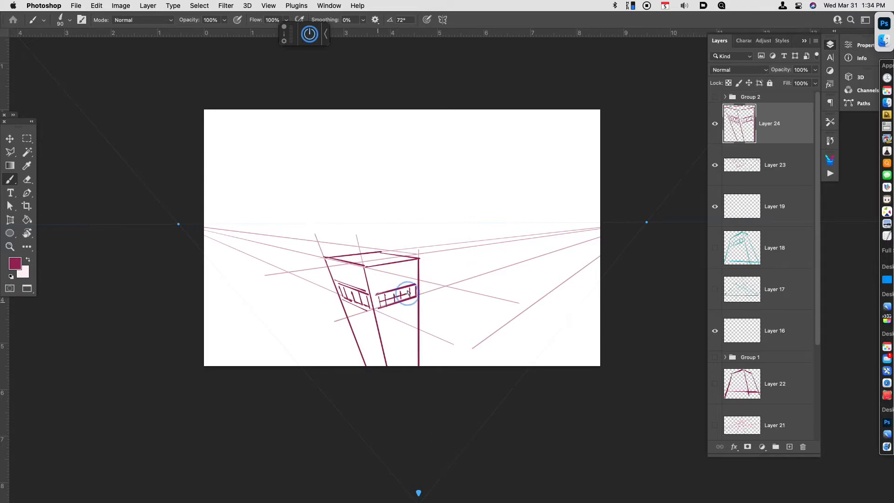
{"action": "key", "text": "cmd+z"}
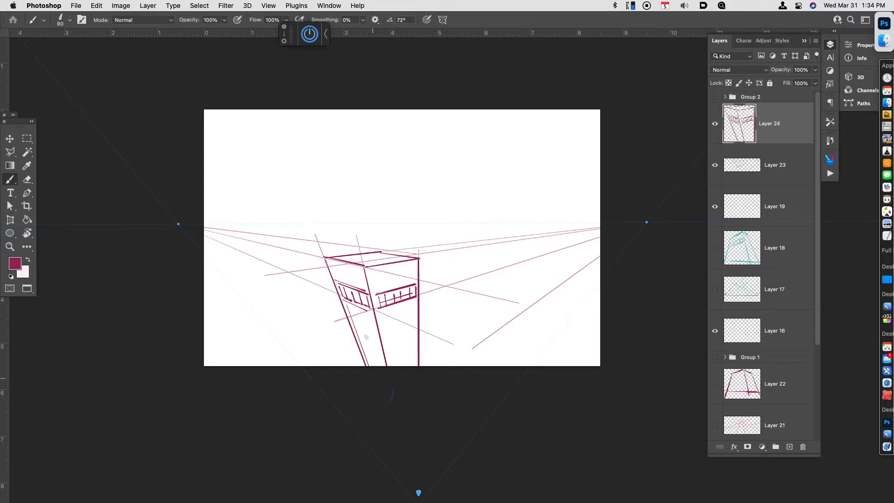
Step: Rule window columns and rows across the tall building's faces
{"action": "left_click_drag", "start_coordinate": [349, 305], "coordinate": [375, 364]}
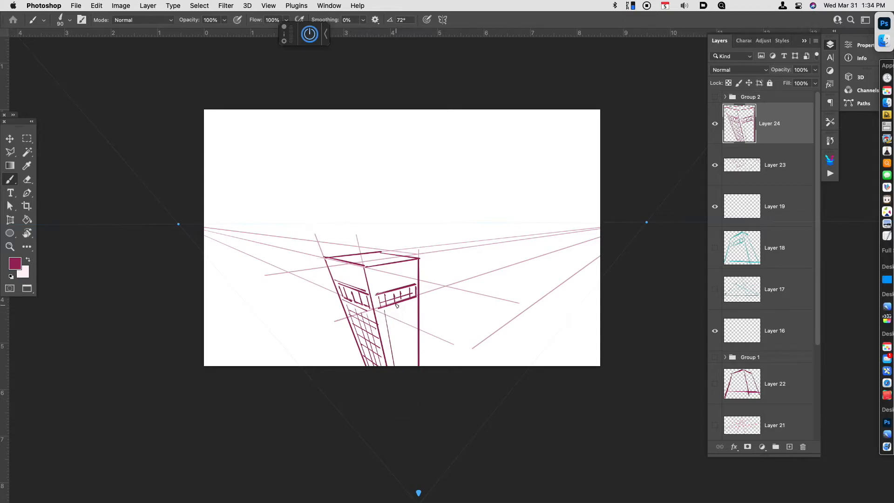
{"action": "left_click_drag", "start_coordinate": [399, 307], "coordinate": [399, 365]}
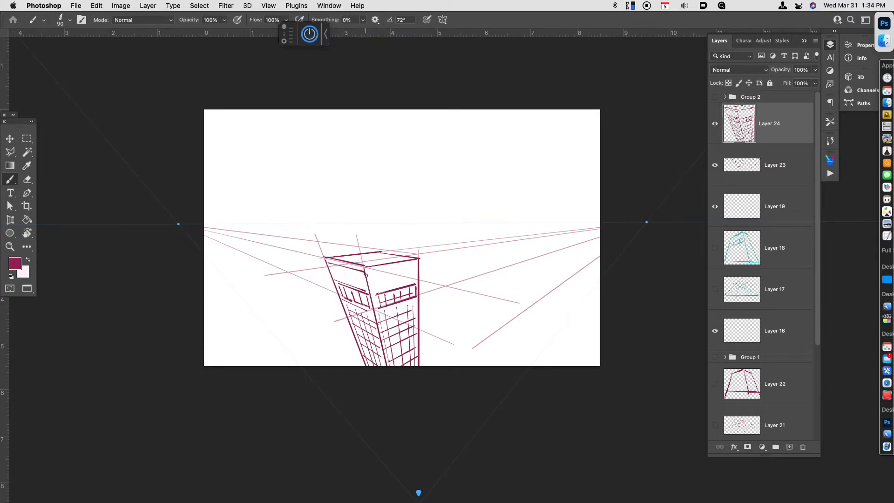
{"action": "left_click_drag", "start_coordinate": [370, 274], "coordinate": [419, 266]}
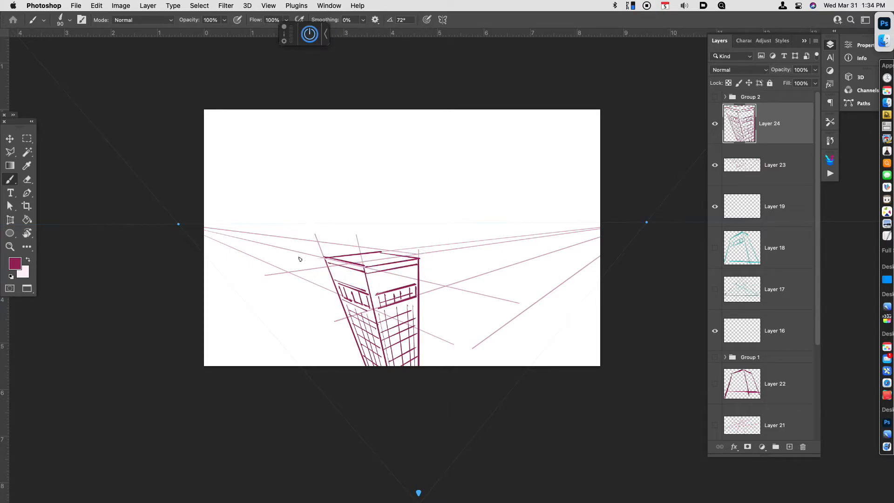
{"action": "mouse_move", "coordinate": [289, 252]}
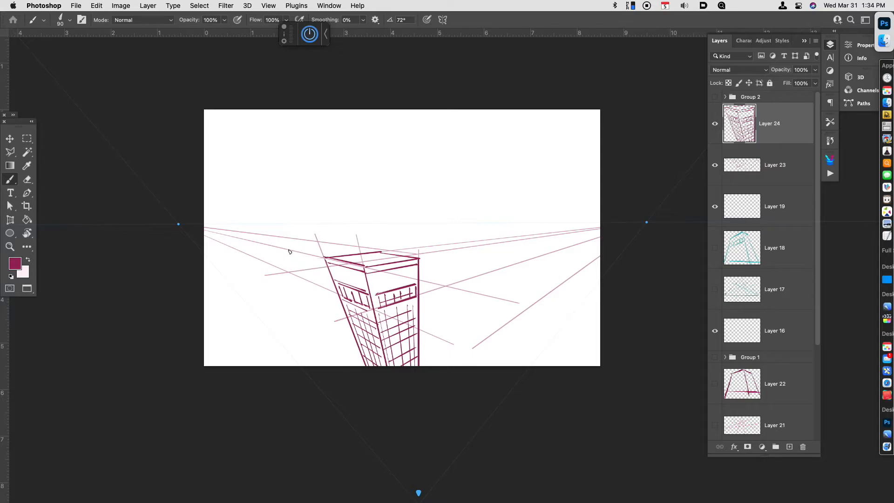
Step: Outline a second building left of the tower and add its windows
{"action": "left_click_drag", "start_coordinate": [288, 251], "coordinate": [348, 365]}
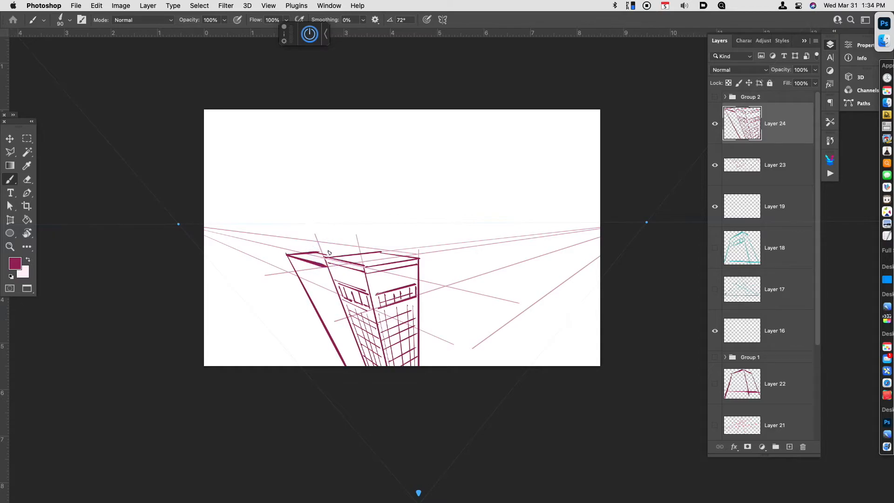
{"action": "key", "text": "cmd+z"}
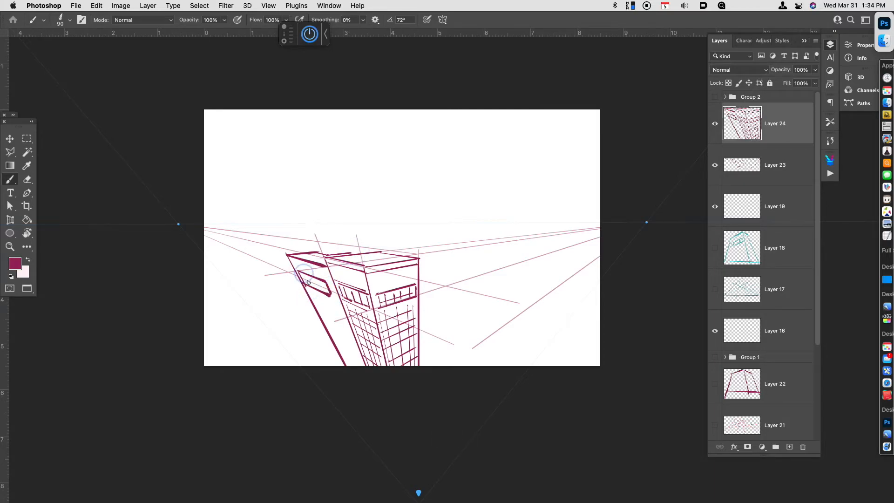
{"action": "left_click_drag", "start_coordinate": [305, 280], "coordinate": [336, 319]}
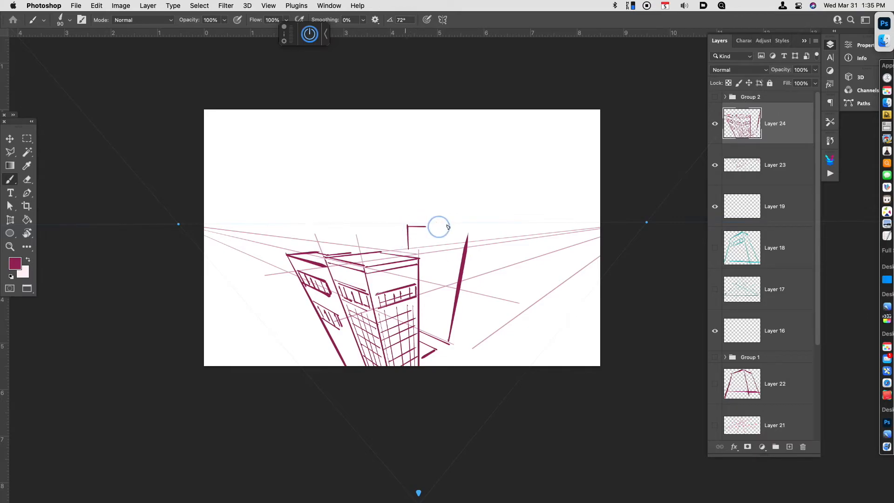
Step: Extend the right building's outline, draw its window bands, and start a small rear building
{"action": "left_click_drag", "start_coordinate": [439, 226], "coordinate": [473, 325]}
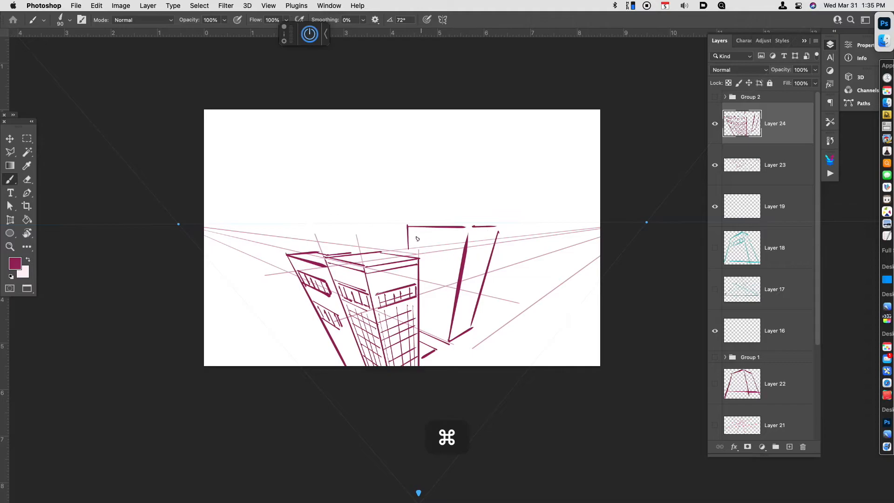
{"action": "key", "text": "cmd+z"}
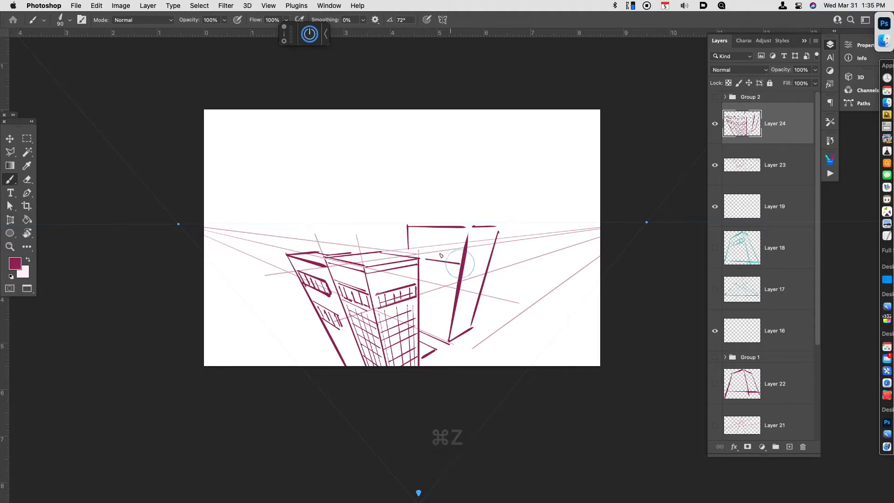
{"action": "key", "text": "cmd+z"}
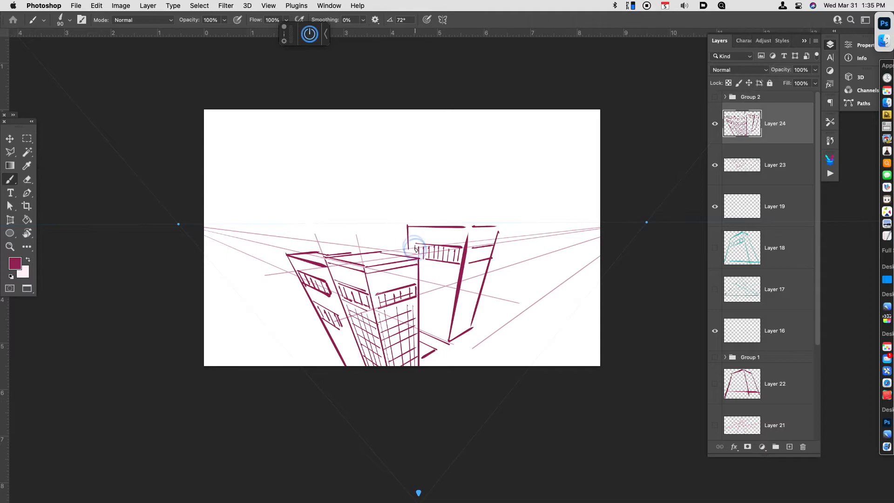
{"action": "left_click_drag", "start_coordinate": [416, 248], "coordinate": [487, 244]}
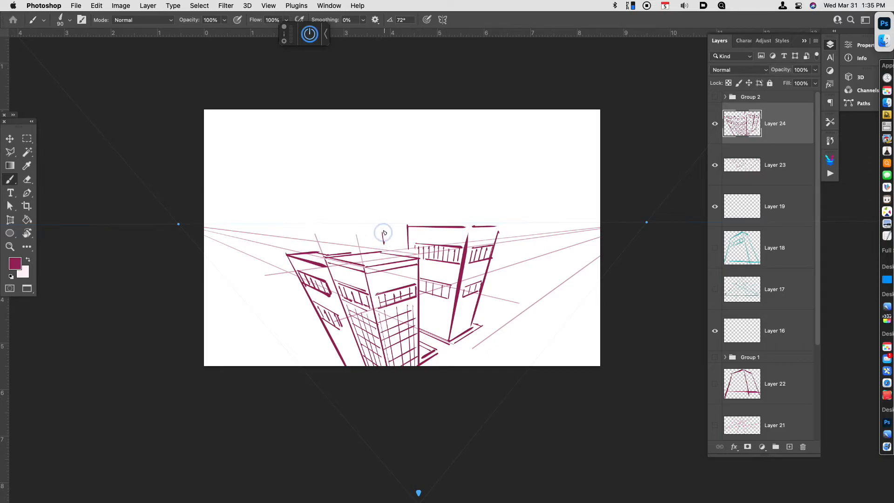
{"action": "left_click_drag", "start_coordinate": [383, 233], "coordinate": [399, 239]}
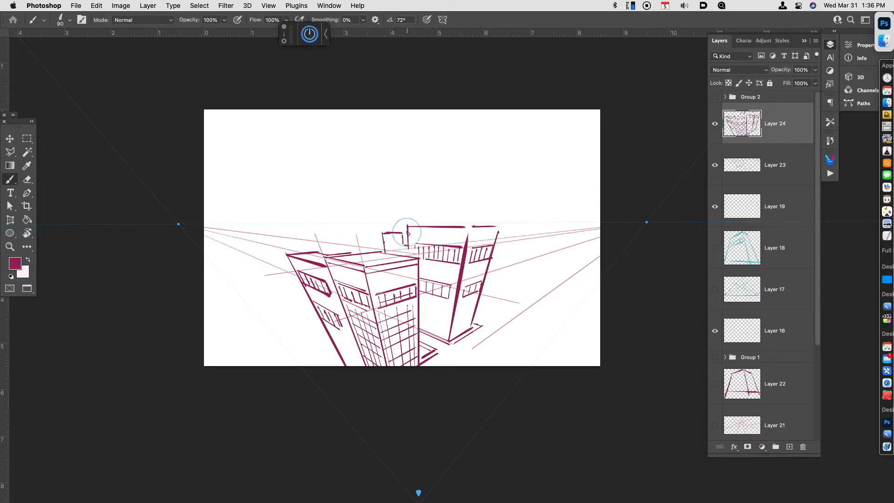
Step: Toggle perspective snapping off and back on, then draw the tall building on the right
{"action": "key", "text": "cmd+z"}
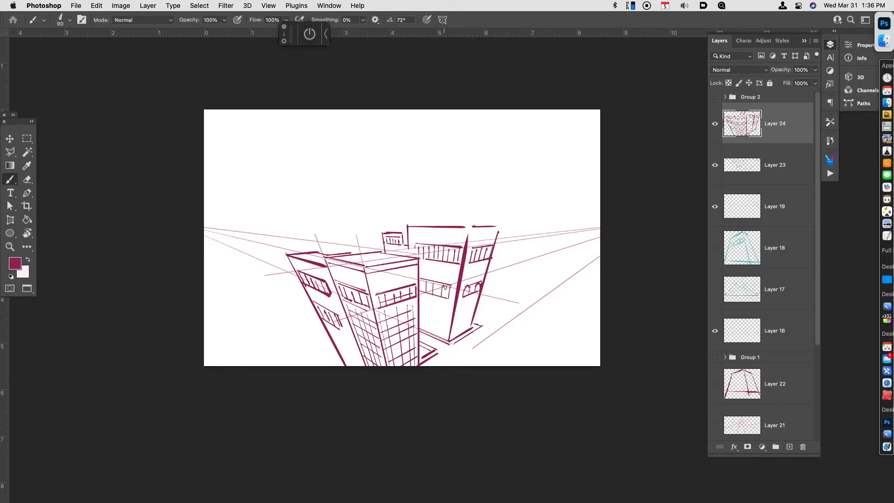
{"action": "key", "text": "cmd+z"}
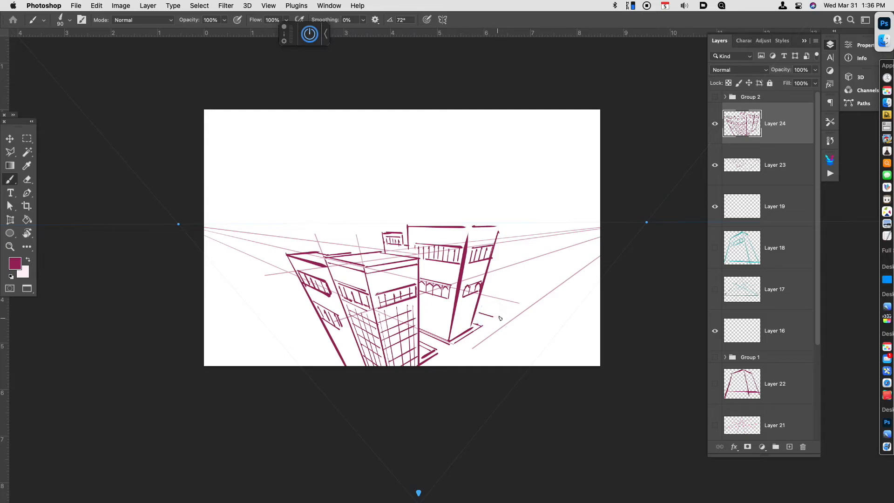
{"action": "left_click_drag", "start_coordinate": [498, 317], "coordinate": [525, 233]}
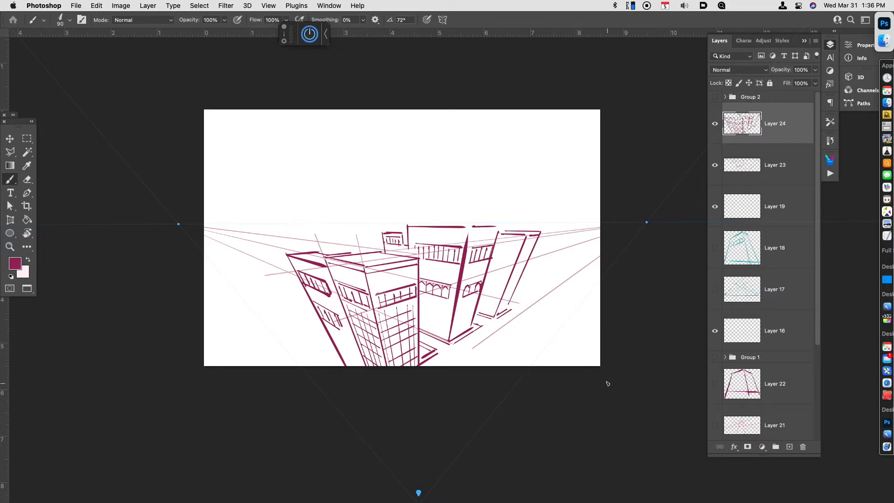
Step: Zoom in and sketch the right tower's window grid, road edge and car, undoing bad strokes
{"action": "key", "text": "cmd+="}
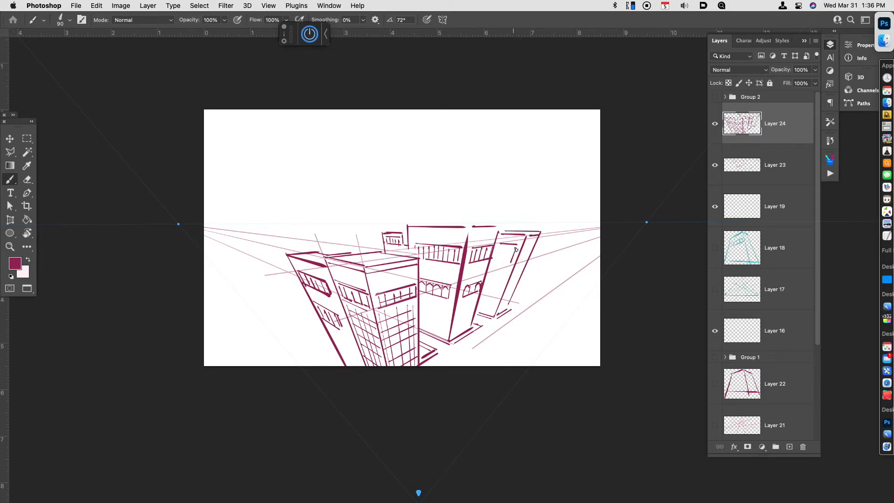
{"action": "left_click_drag", "start_coordinate": [518, 239], "coordinate": [493, 313]}
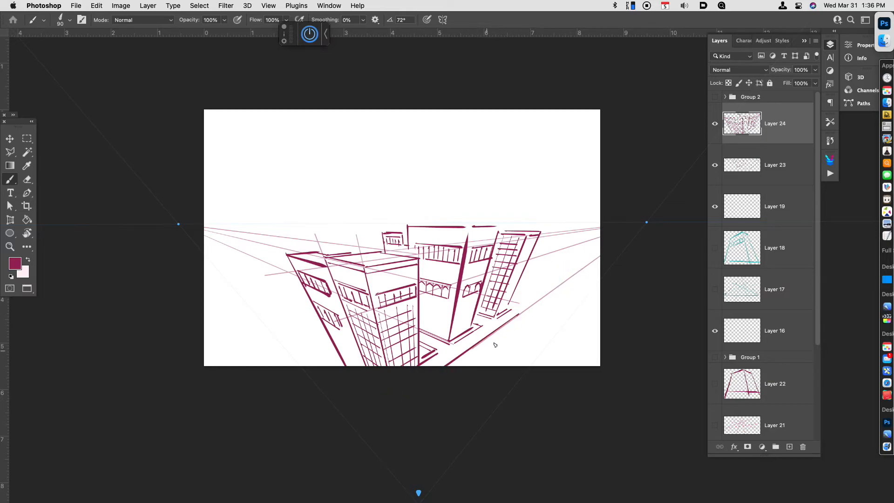
{"action": "key", "text": "cmd+z"}
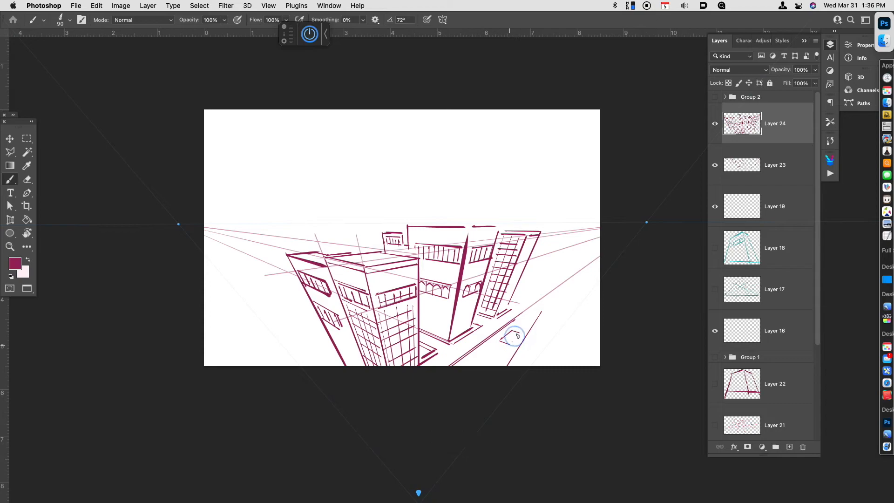
{"action": "key", "text": "cmd+z"}
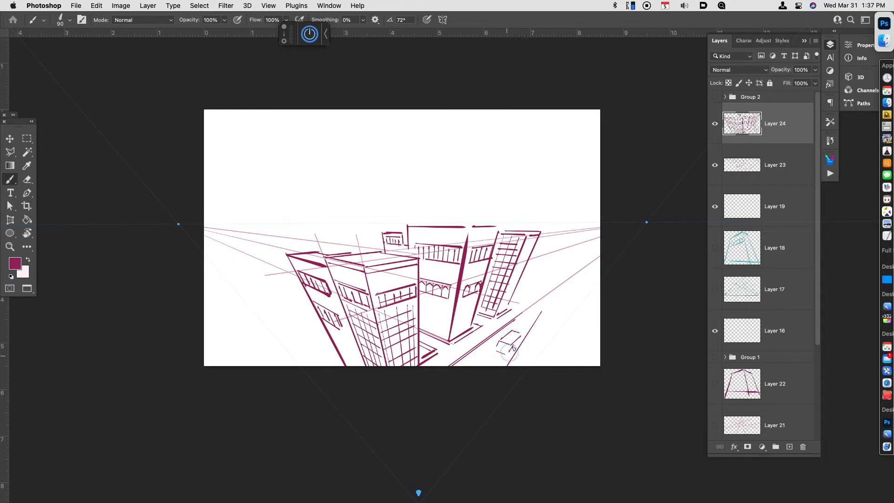
{"action": "key", "text": "cmd+z"}
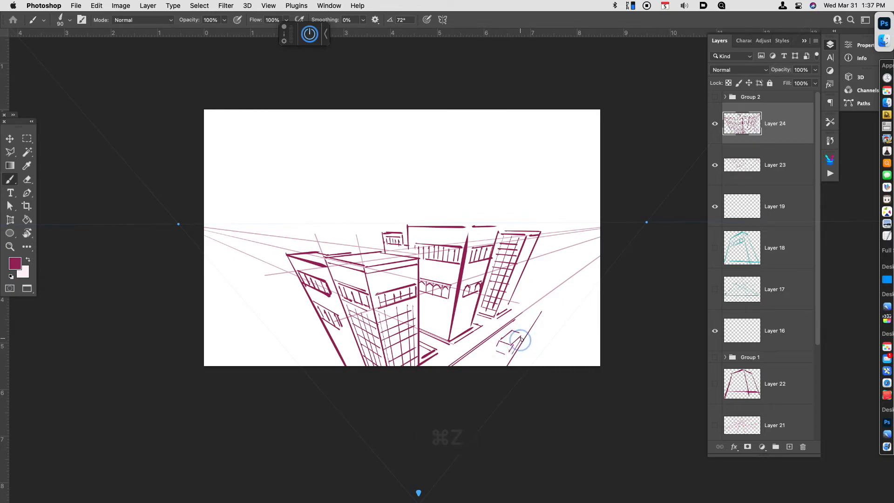
{"action": "key", "text": "cmd+z"}
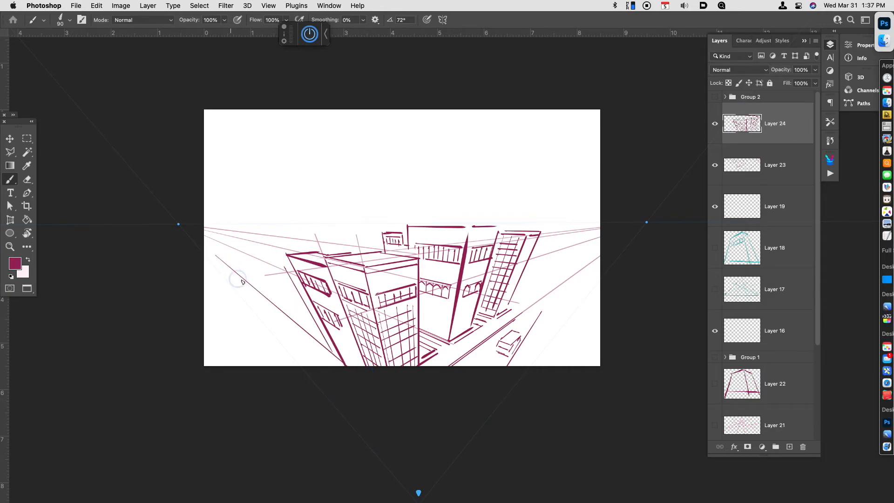
Step: Draw building edges along the left side and another far-right building, undoing stray strokes
{"action": "key", "text": "cmd+z"}
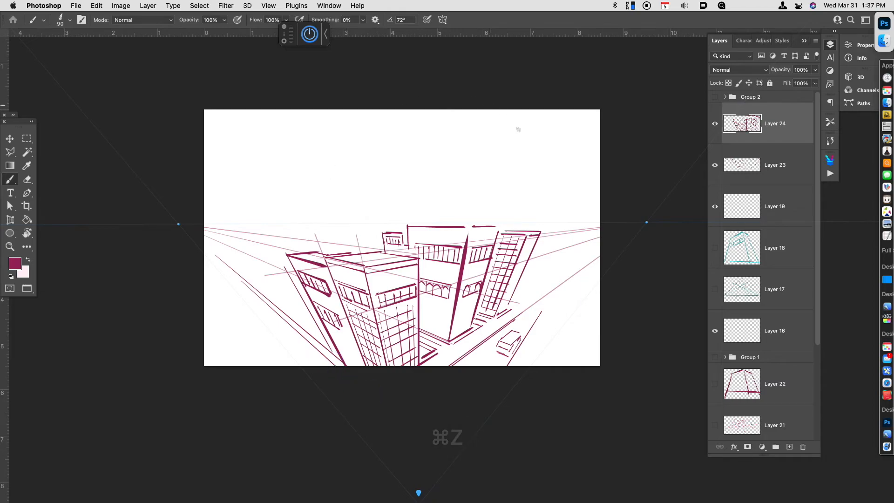
{"action": "left_click_drag", "start_coordinate": [234, 242], "coordinate": [274, 308]}
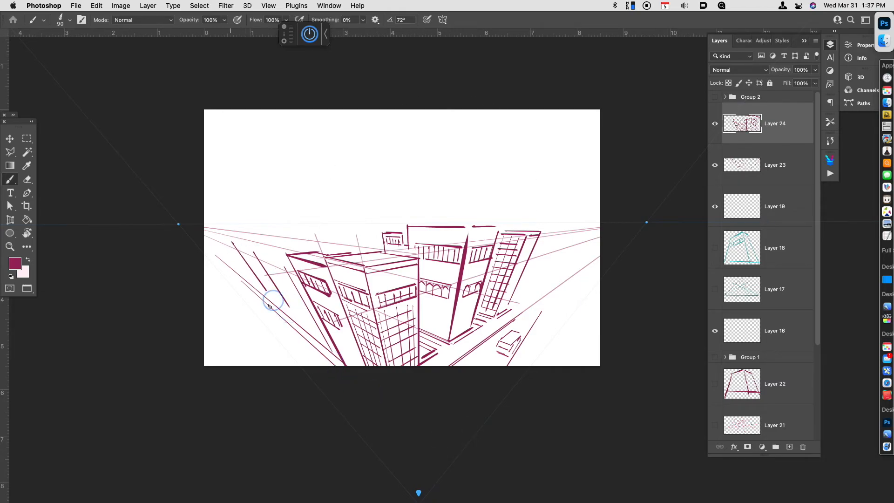
{"action": "key", "text": "cmd+z"}
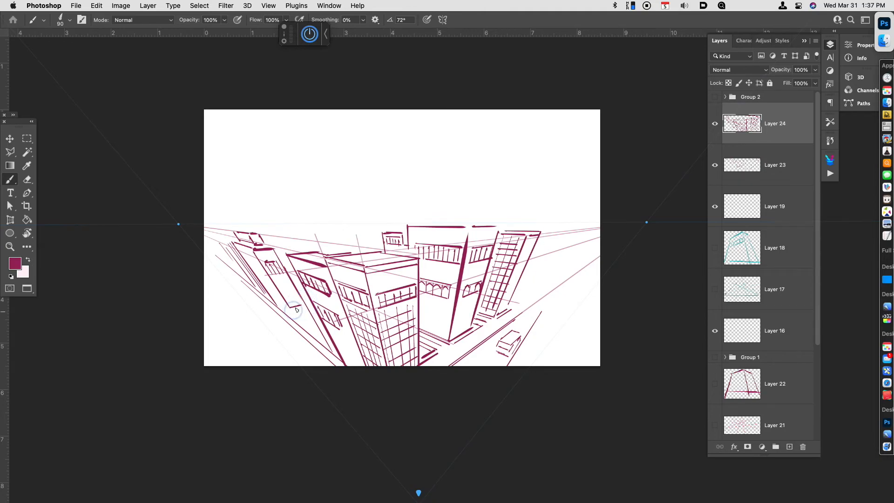
{"action": "left_click_drag", "start_coordinate": [293, 309], "coordinate": [305, 333]}
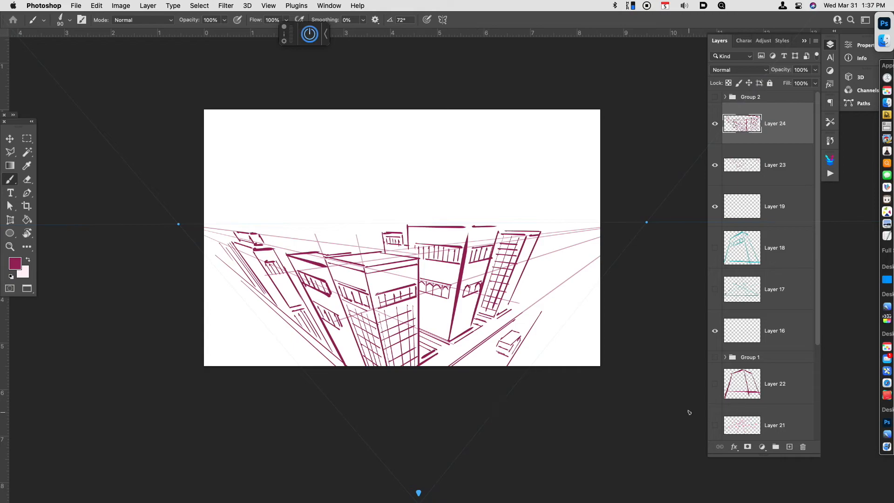
{"action": "mouse_move", "coordinate": [549, 266]}
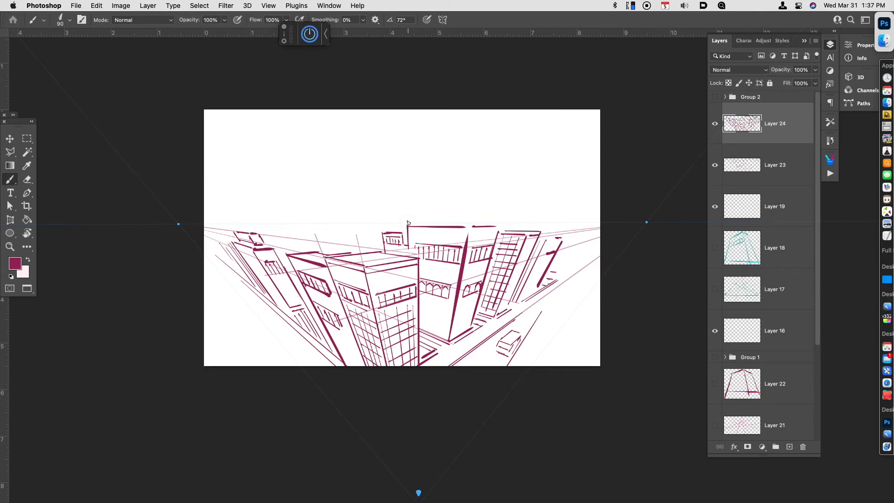
{"action": "key", "text": "cmd+z"}
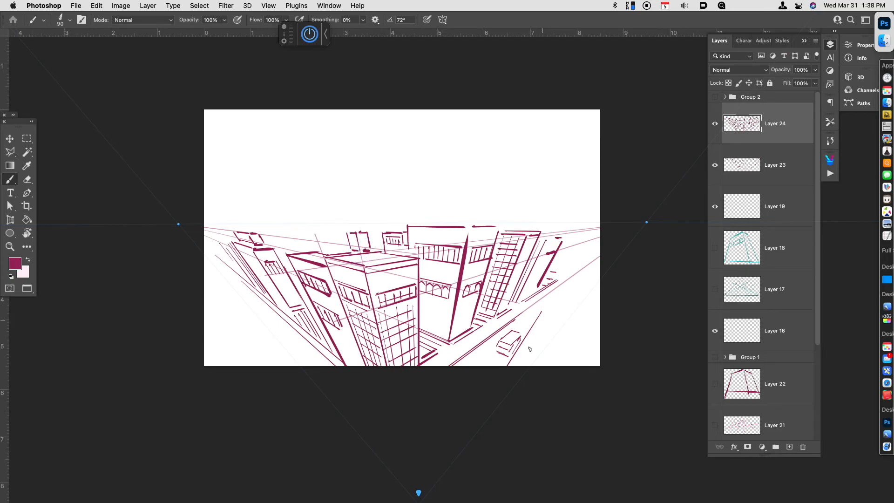
Step: Draw long road edge lines along the lower right, running past the car
{"action": "left_click", "coordinate": [10, 152]}
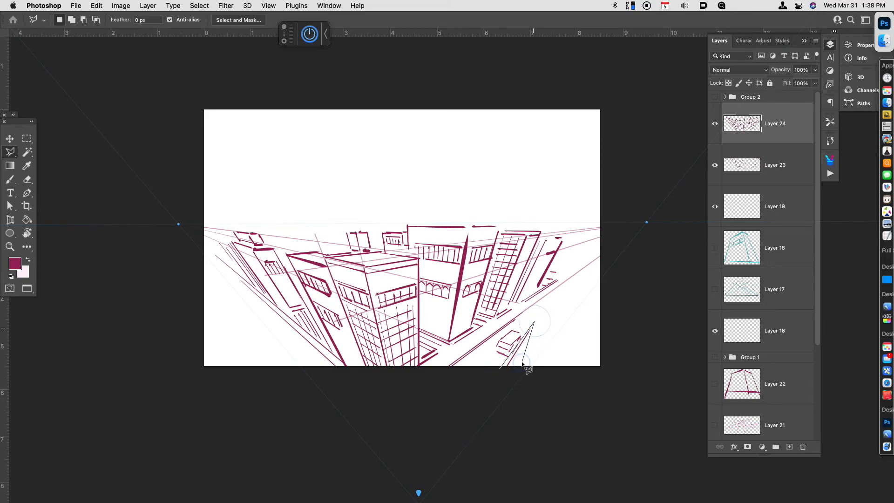
{"action": "key", "text": "cmd+x"}
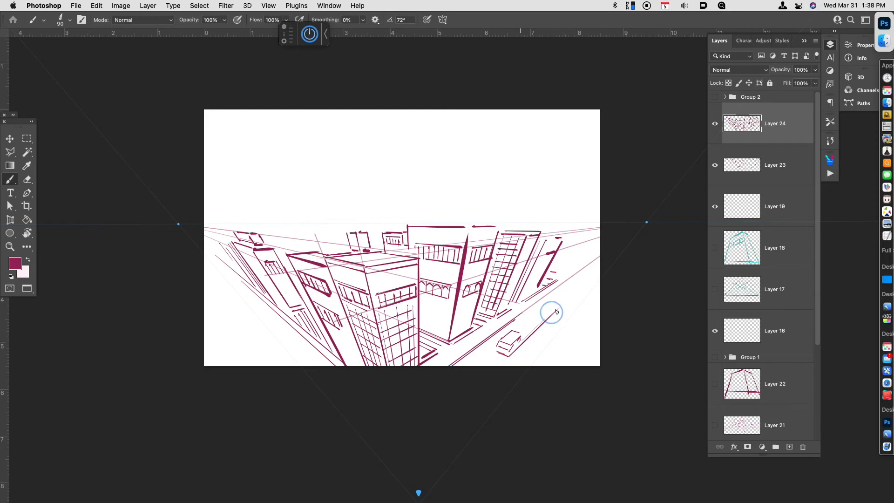
{"action": "left_click_drag", "start_coordinate": [551, 312], "coordinate": [513, 333]}
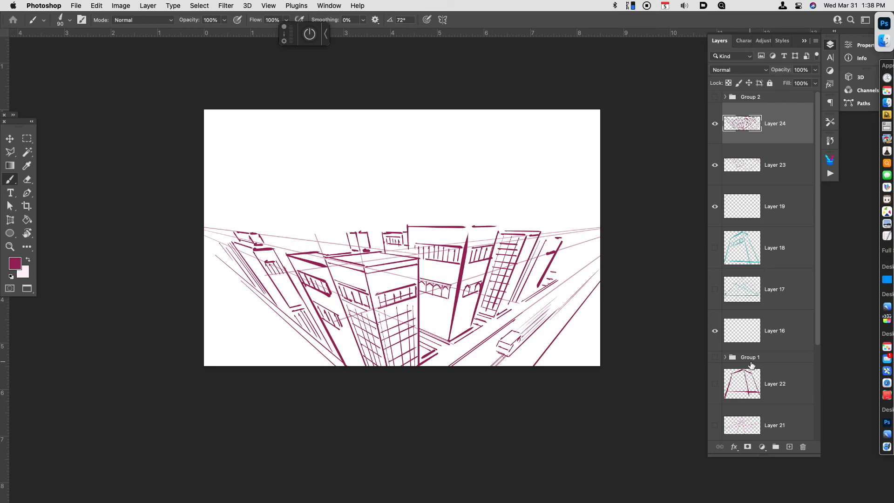
{"action": "mouse_move", "coordinate": [752, 368]}
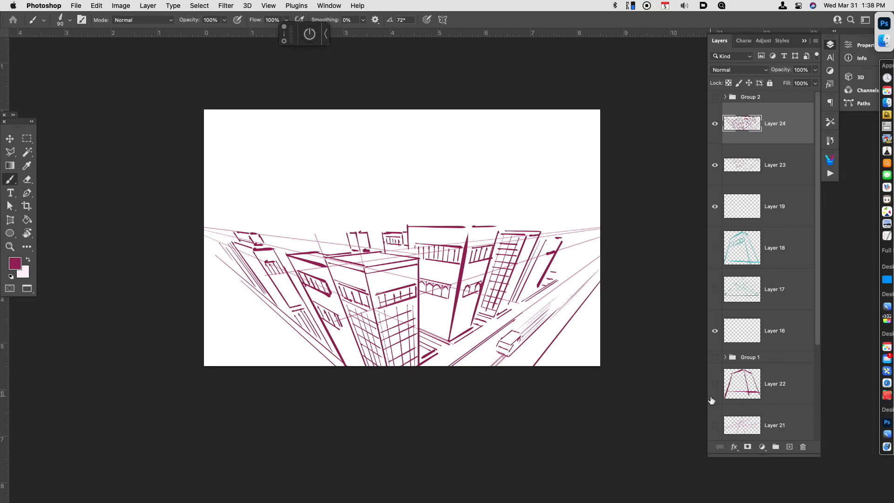
Step: Select all the city sketch and guide layers and group them into Group 3
{"action": "scroll", "scroll_direction": "down", "scroll_amount": 3}
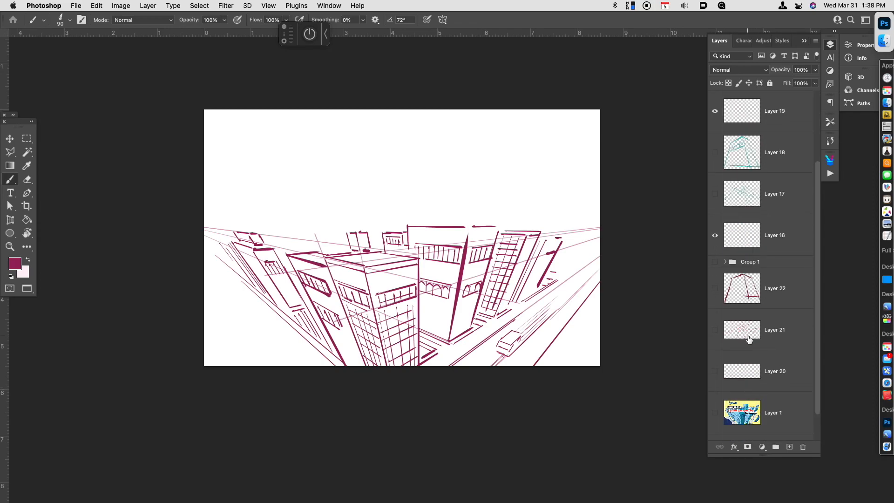
{"action": "mouse_move", "coordinate": [742, 329]}
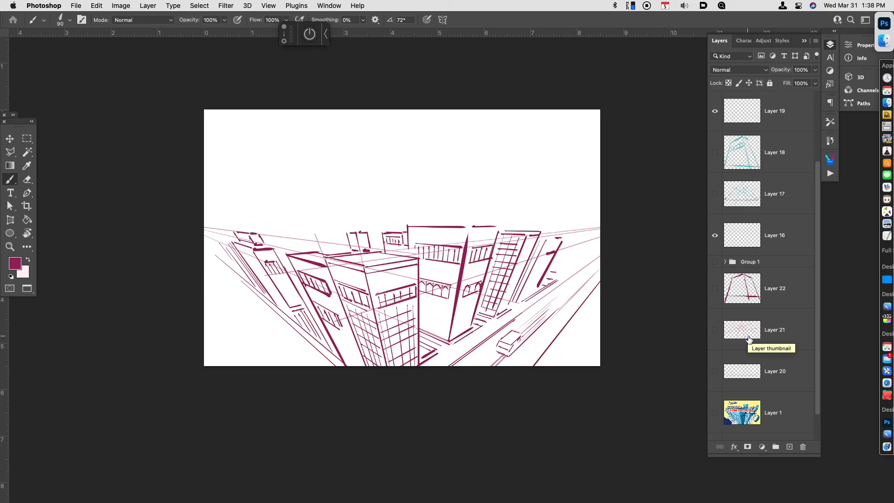
{"action": "left_click", "coordinate": [774, 235]}
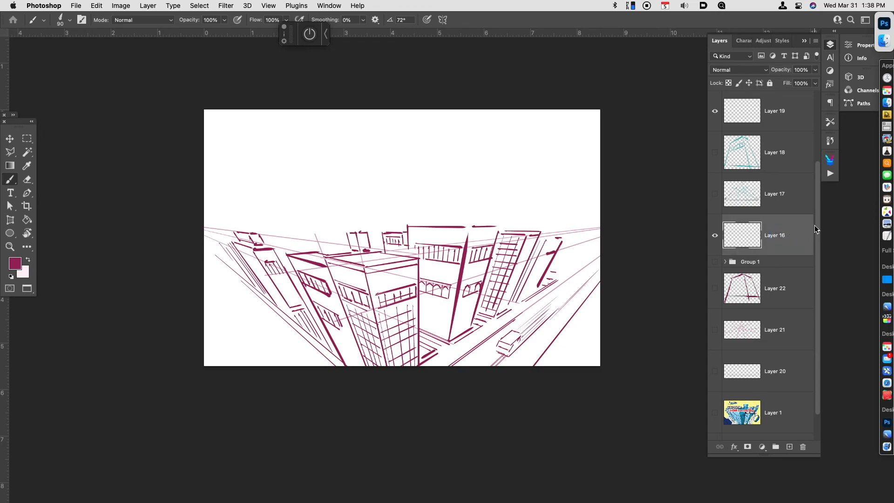
{"action": "key", "text": "cmd+g"}
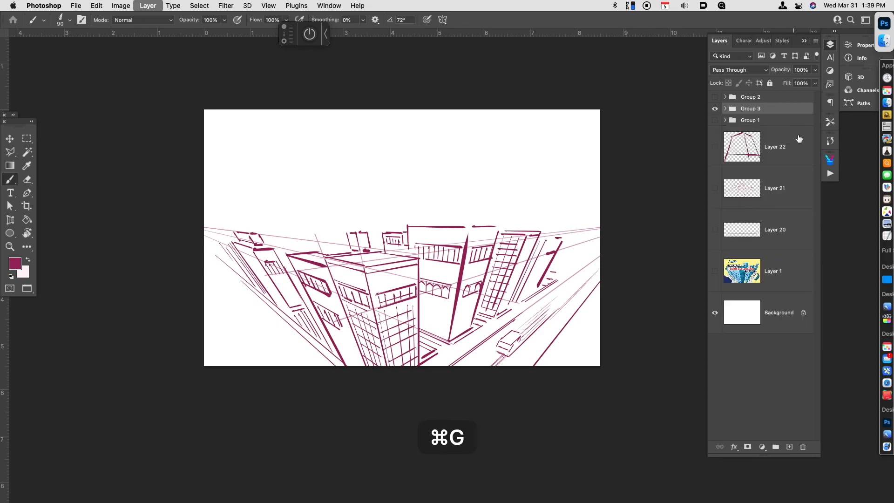
Step: Toggle the sketch group's visibility off so the finished cover artwork shows alone
{"action": "left_click", "coordinate": [714, 120]}
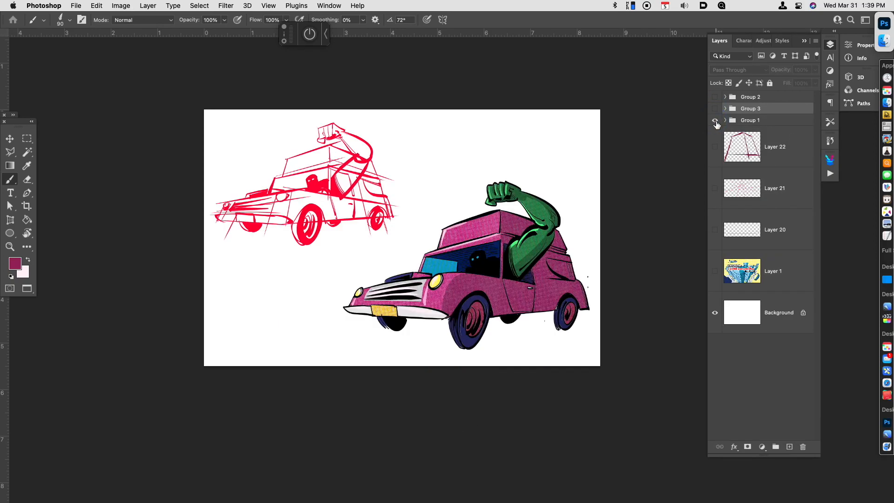
{"action": "left_click", "coordinate": [714, 120]}
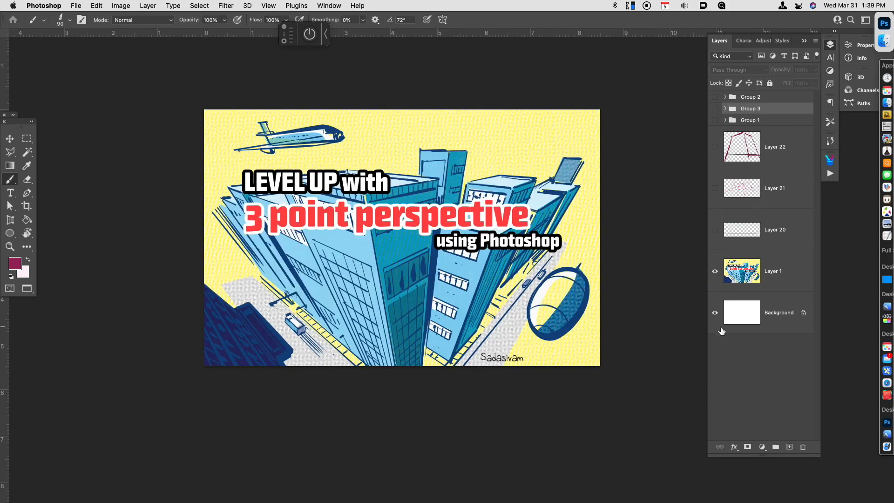
{"action": "mouse_move", "coordinate": [713, 313]}
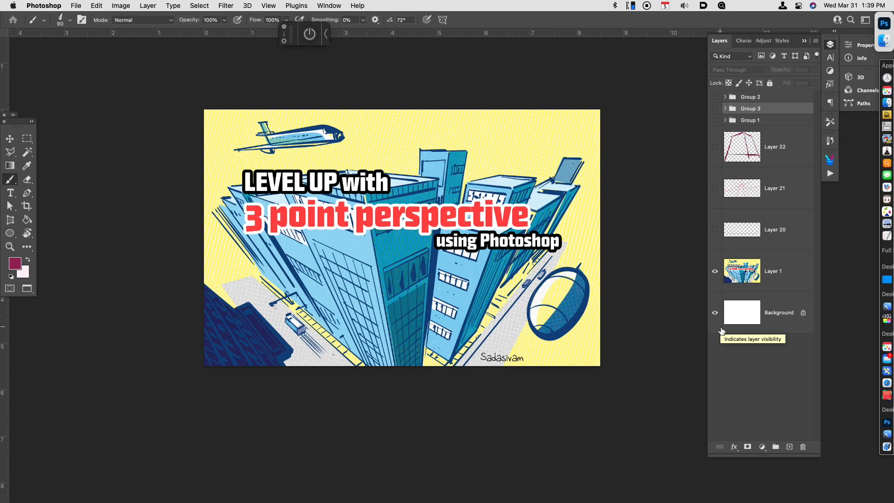